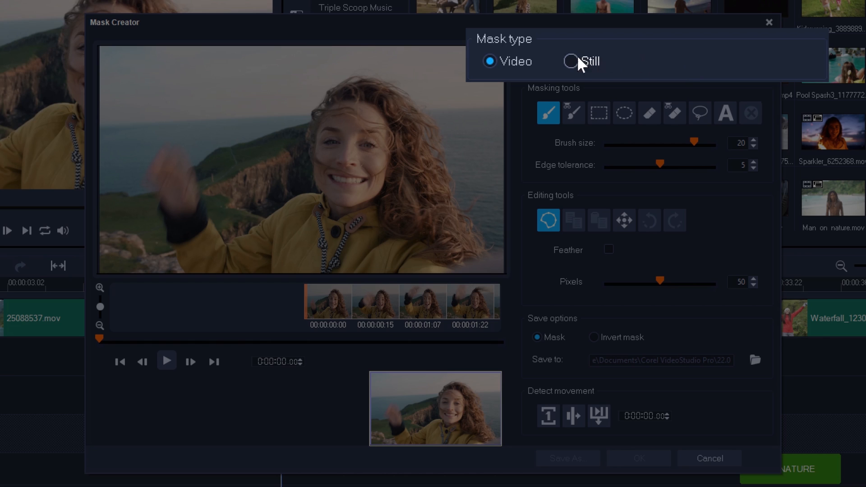
Step: Switch the face clip's mask type from Video to Still
left_click(571, 61)
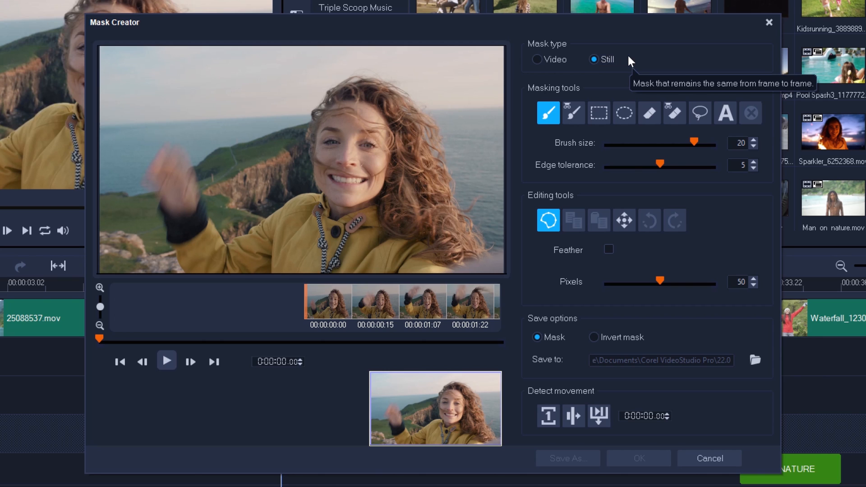
mouse_move(345, 163)
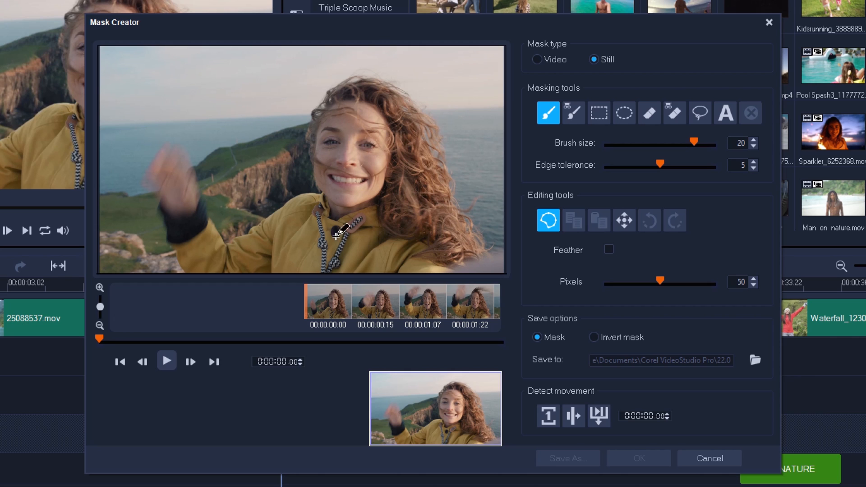
mouse_move(390, 135)
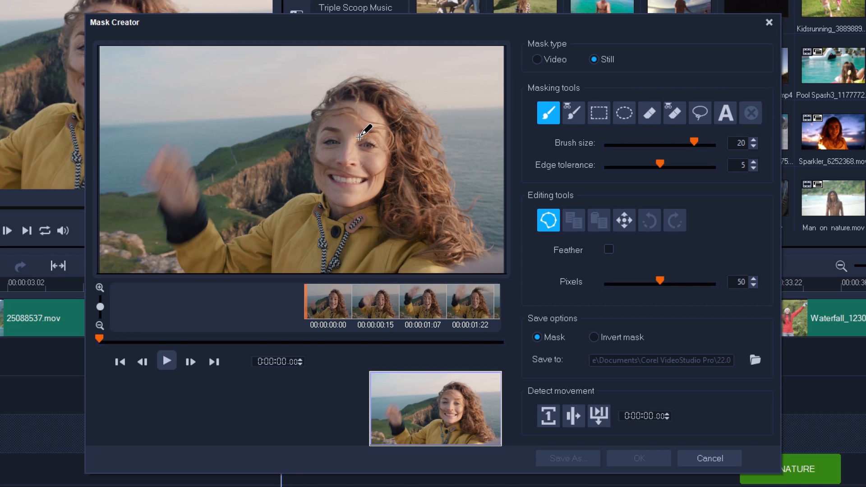
Step: Draw an Ellipse mask over the smiling woman's face and nudge it into place
left_click(624, 113)
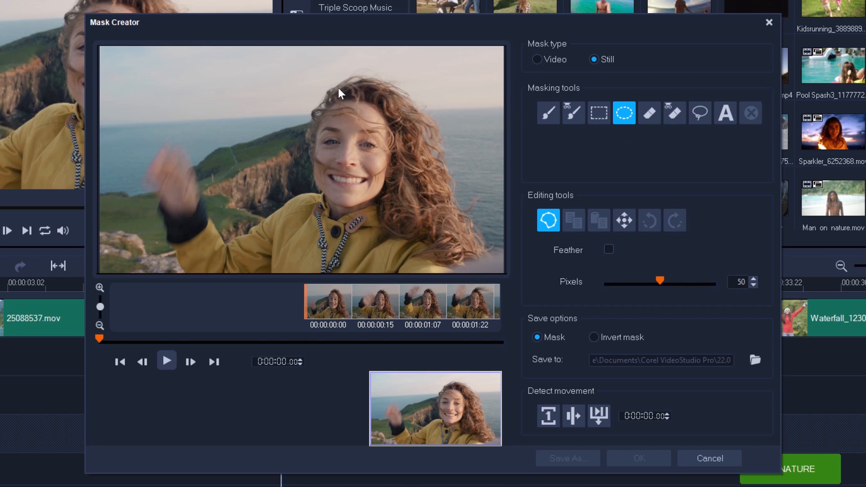
left_click_drag(340, 93, 408, 239)
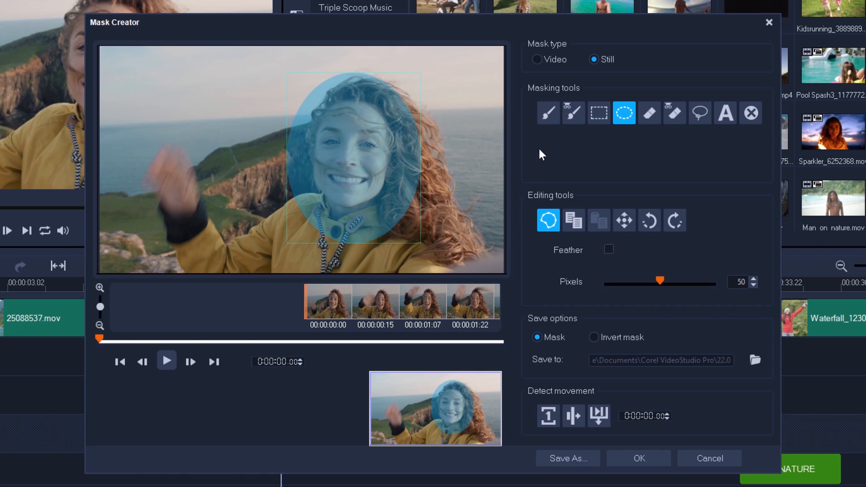
left_click(548, 113)
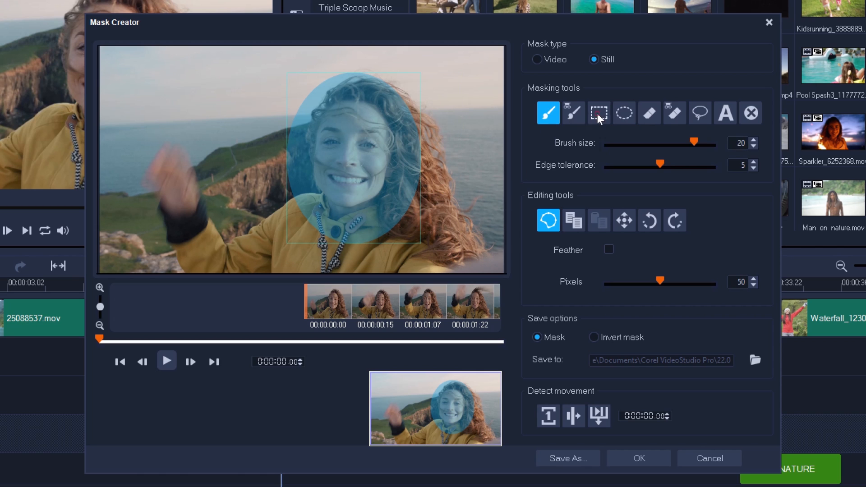
left_click(598, 113)
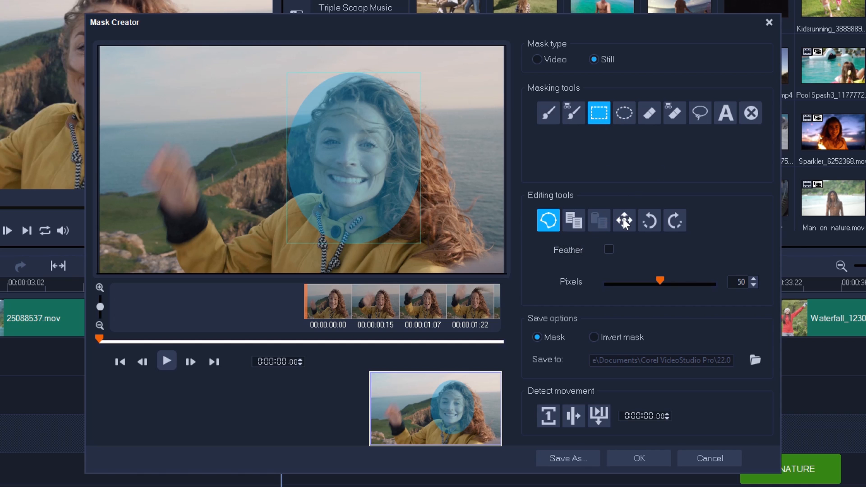
left_click(624, 221)
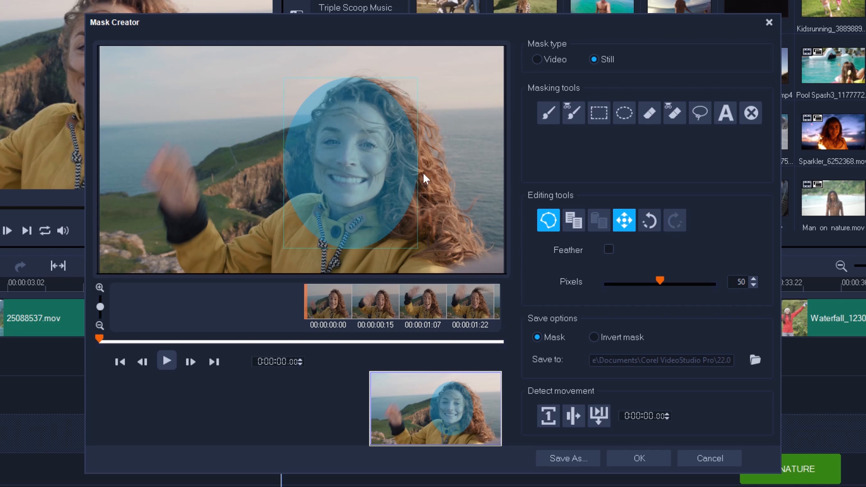
Step: Feather the oval mask, try Invert then revert to Mask, and apply it
left_click(609, 249)
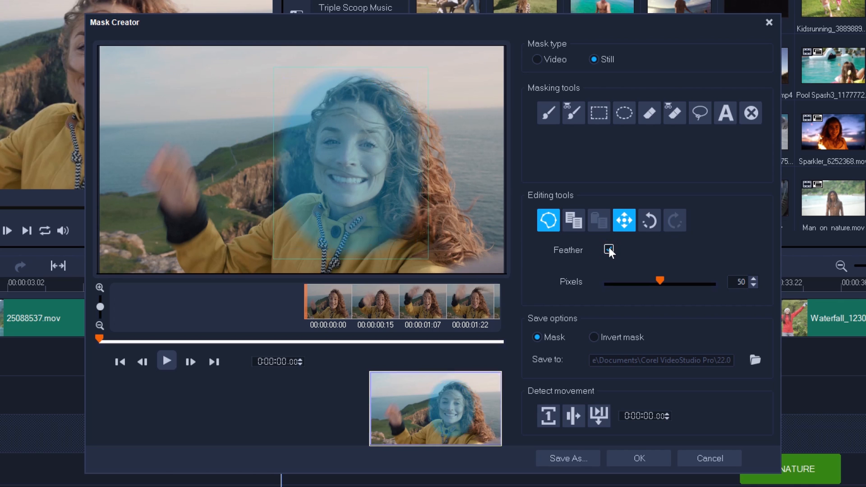
left_click(608, 249)
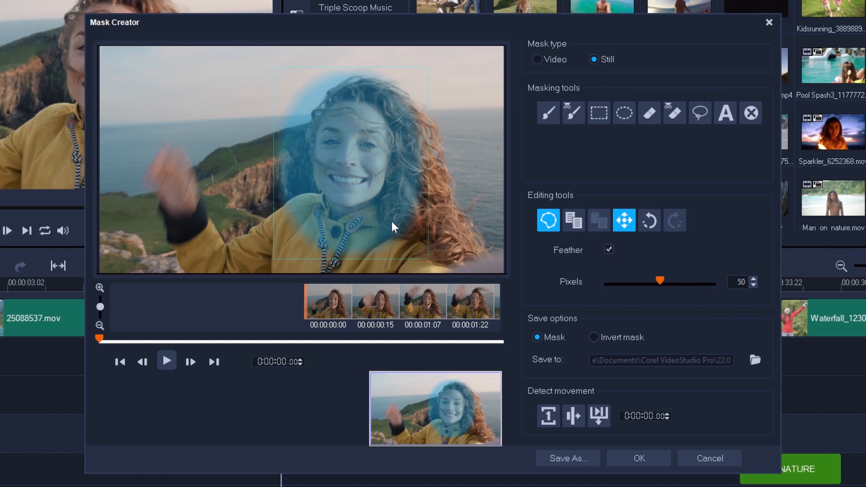
mouse_move(347, 80)
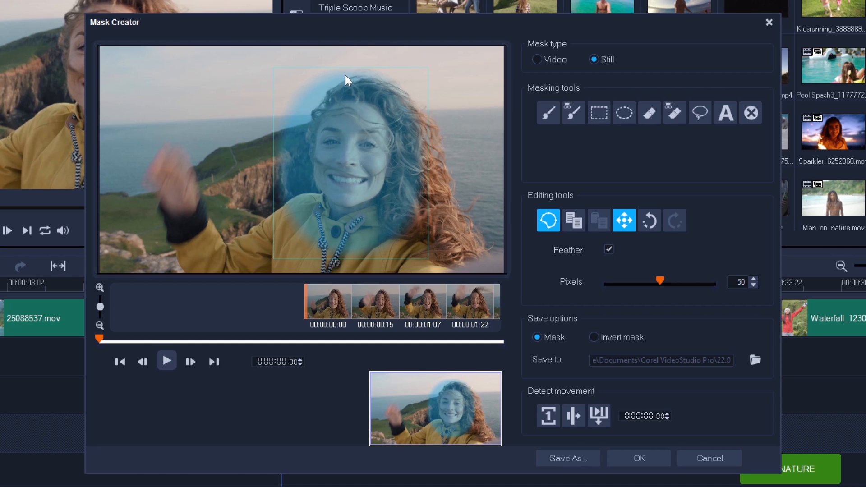
mouse_move(463, 152)
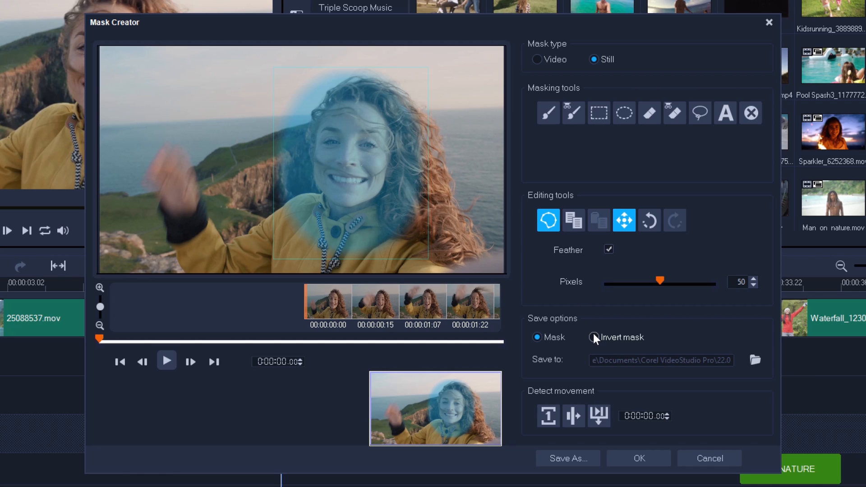
left_click(594, 337)
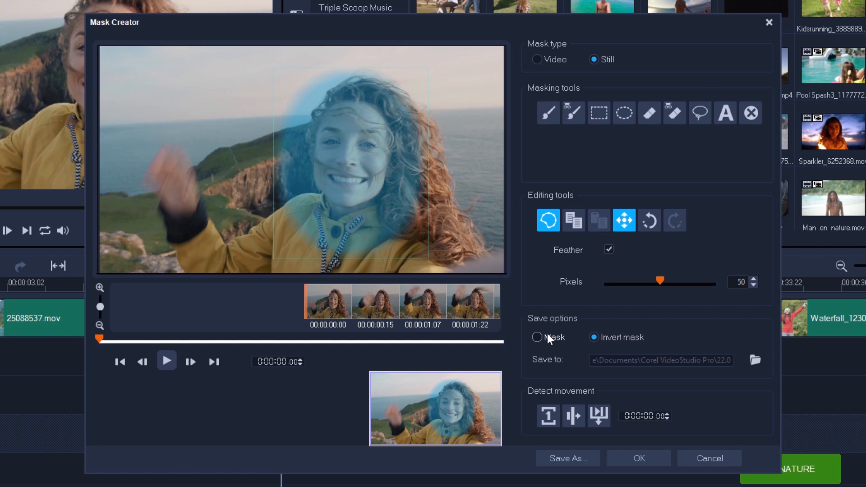
left_click(537, 338)
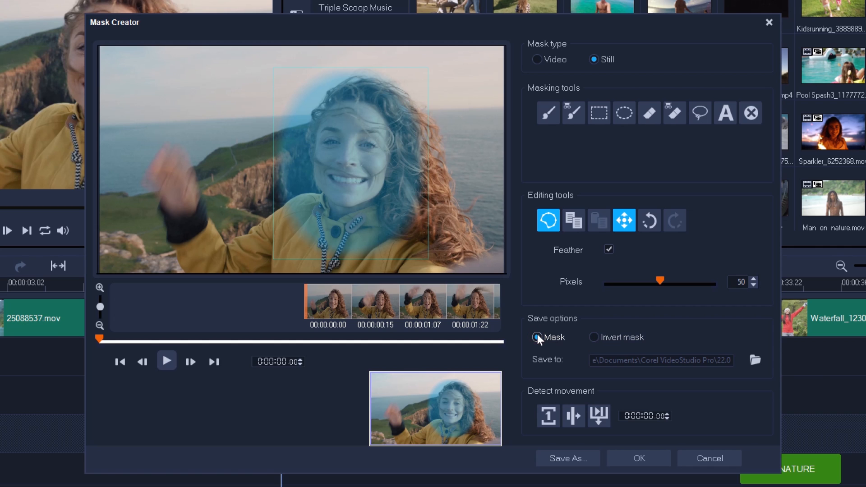
left_click(537, 337)
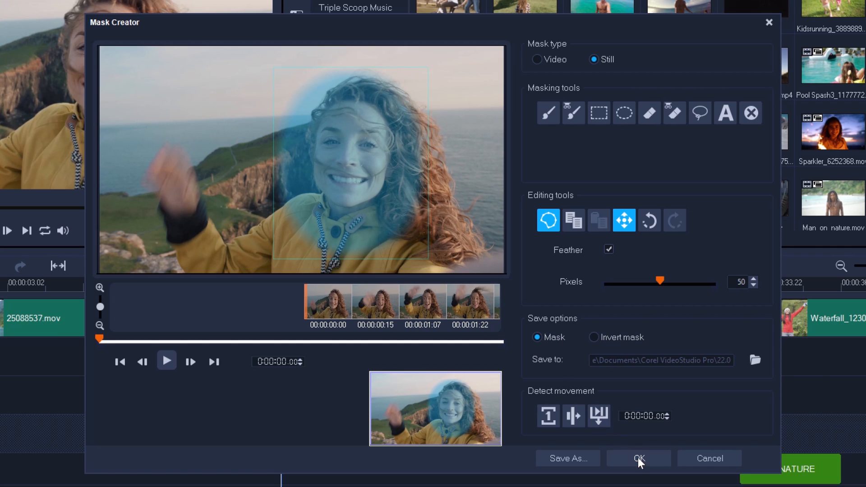
left_click(638, 459)
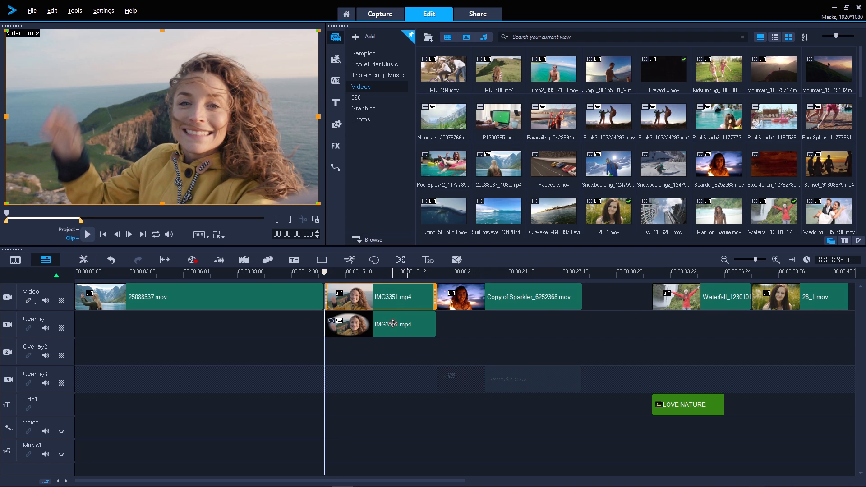
Step: Move the masked IMG3351 overlay to about 00:00:06 above 25088537.mov and select it
left_click_drag(380, 325, 244, 324)
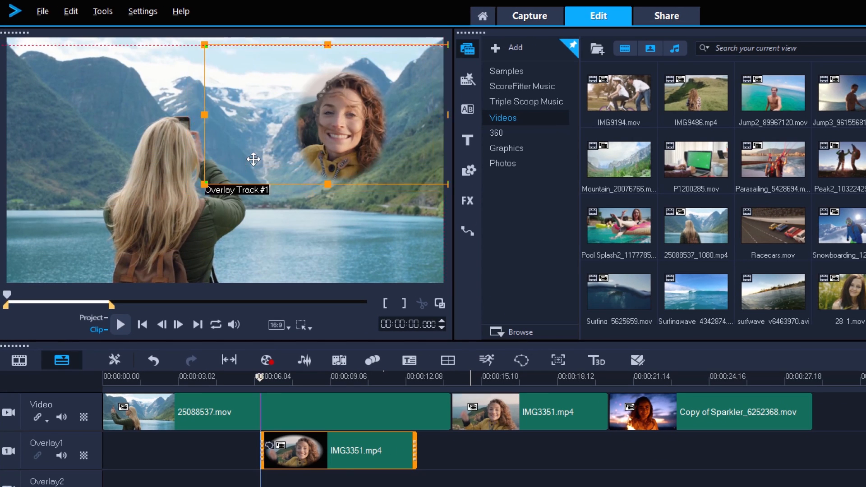
left_click(120, 324)
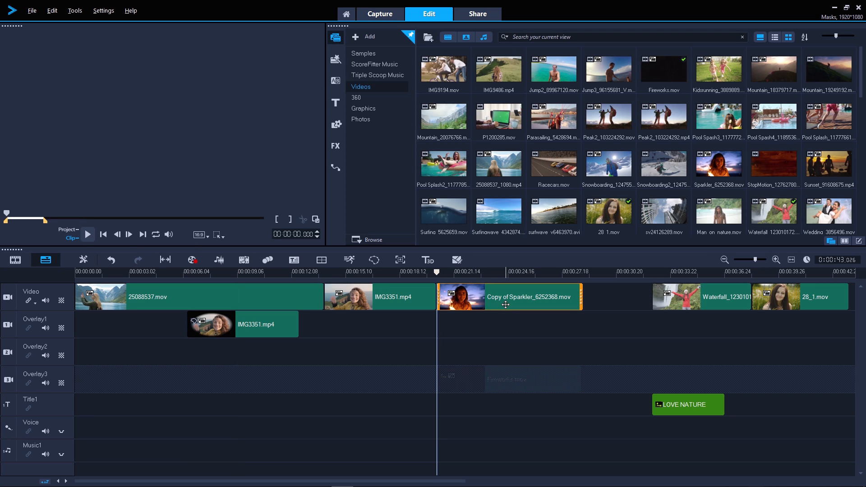
Step: Open Mask Creator for the Sparkler clip with a Still mask type
left_click(507, 297)
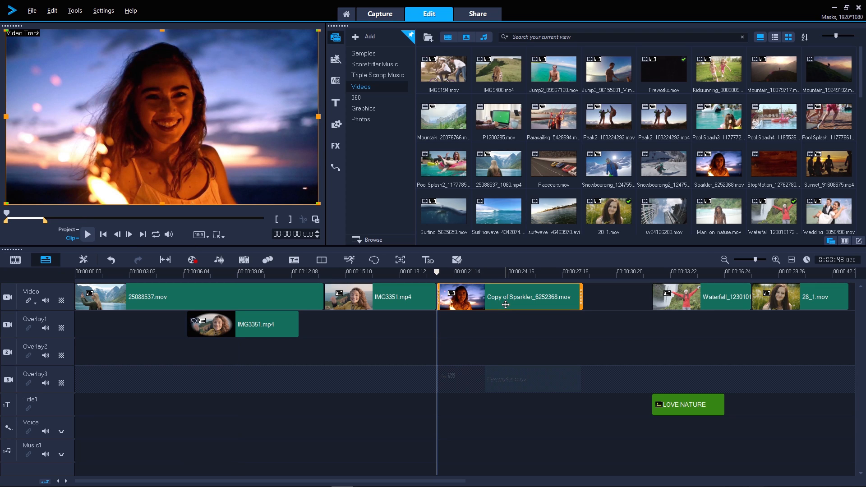
mouse_move(375, 260)
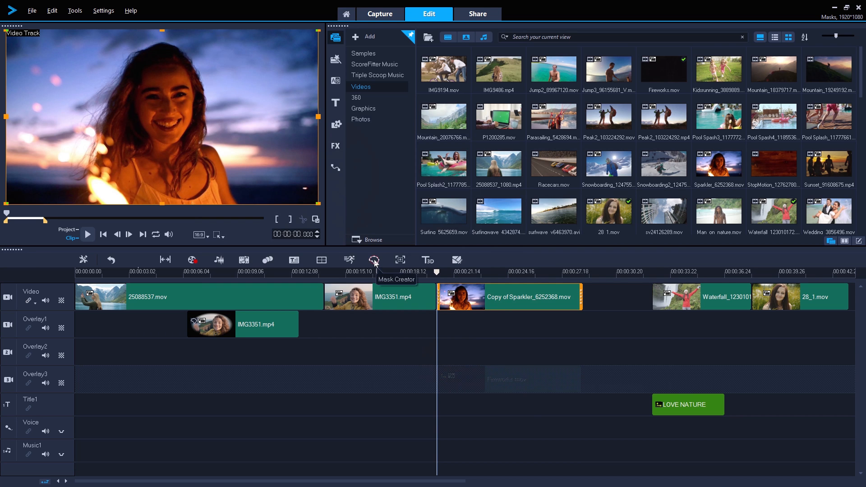
left_click(374, 260)
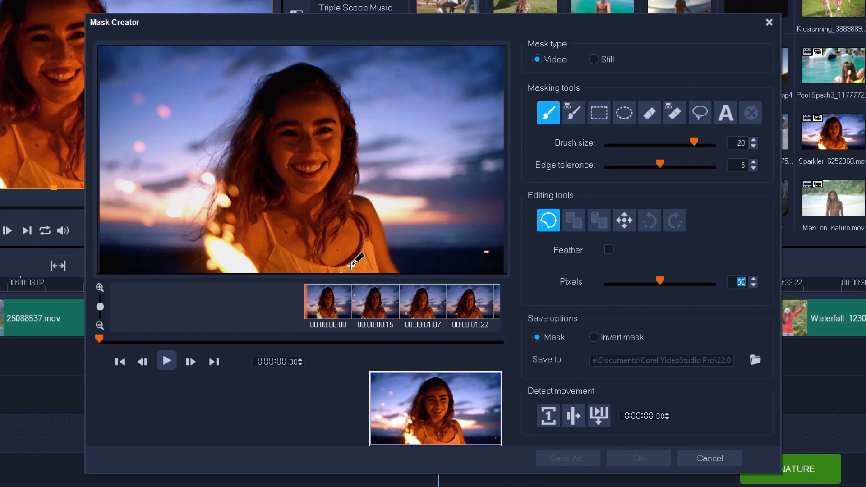
left_click(593, 59)
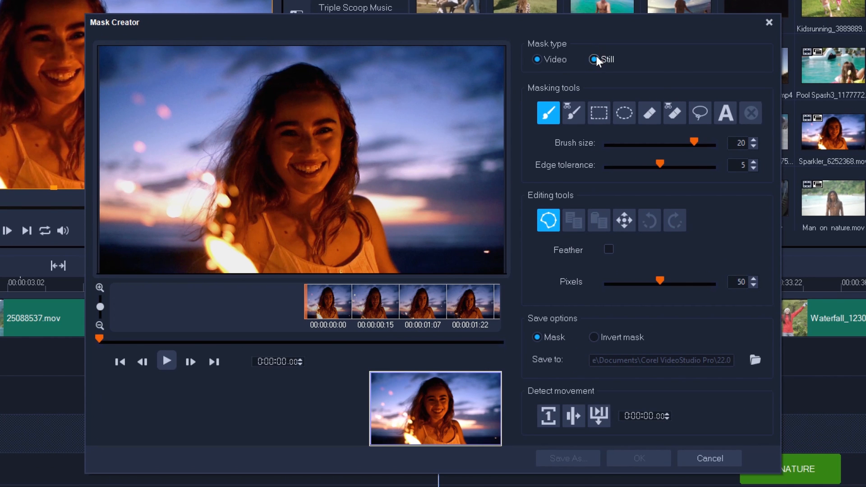
Step: Create a FIREWORKS text mask, position it, and apply it
left_click(725, 113)
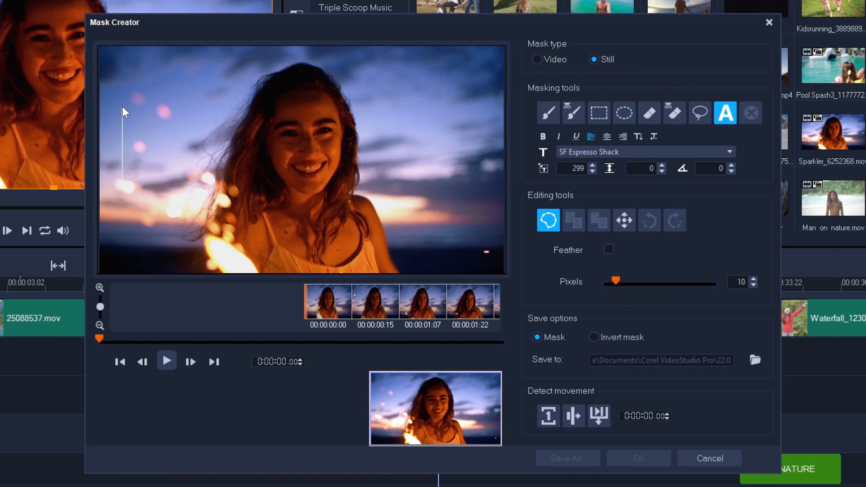
type("FIREWORK")
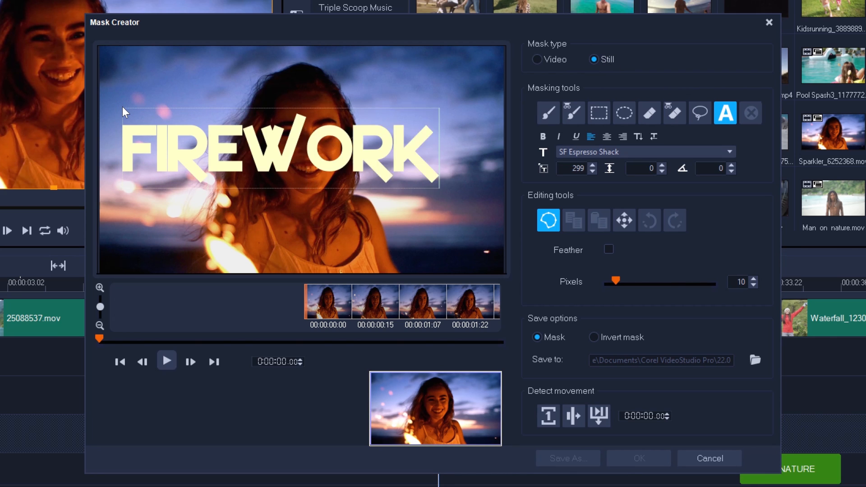
type("S")
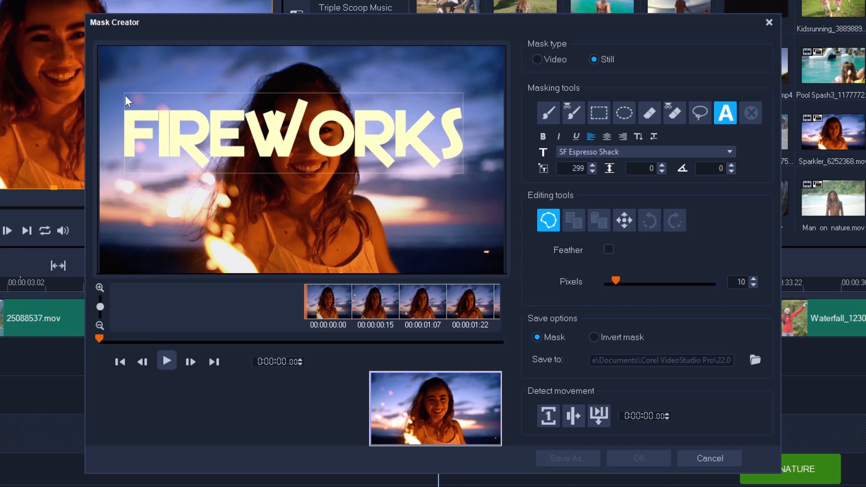
mouse_move(175, 194)
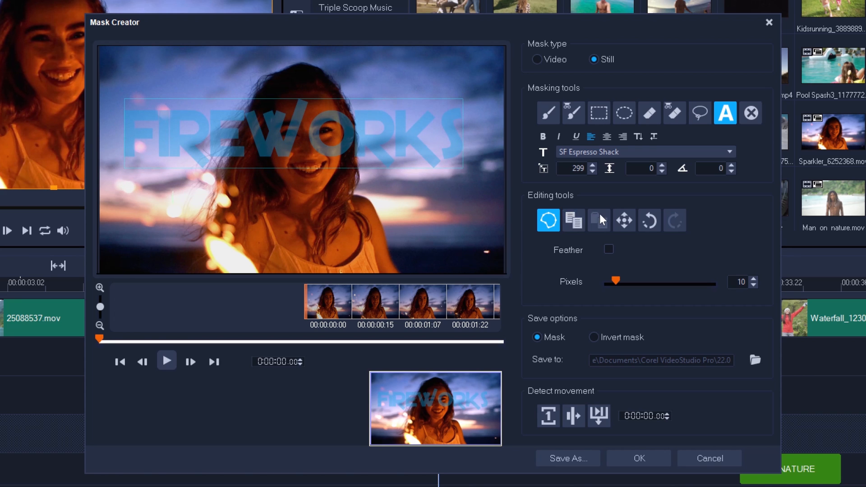
left_click(625, 220)
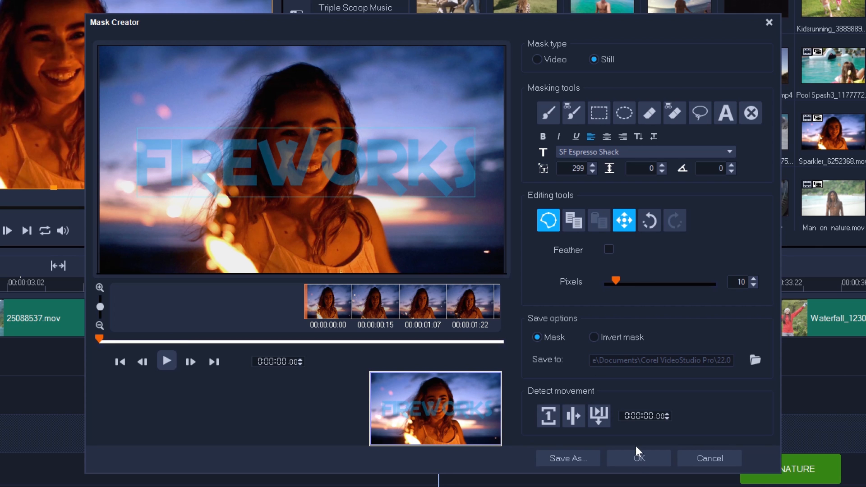
left_click(638, 458)
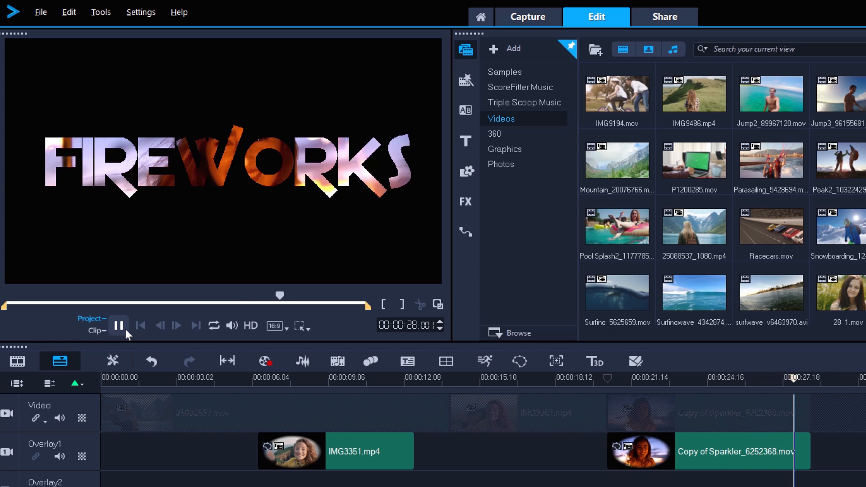
Step: Stop the preview on the sparkler footage showing through the FIREWORKS letters
left_click(118, 326)
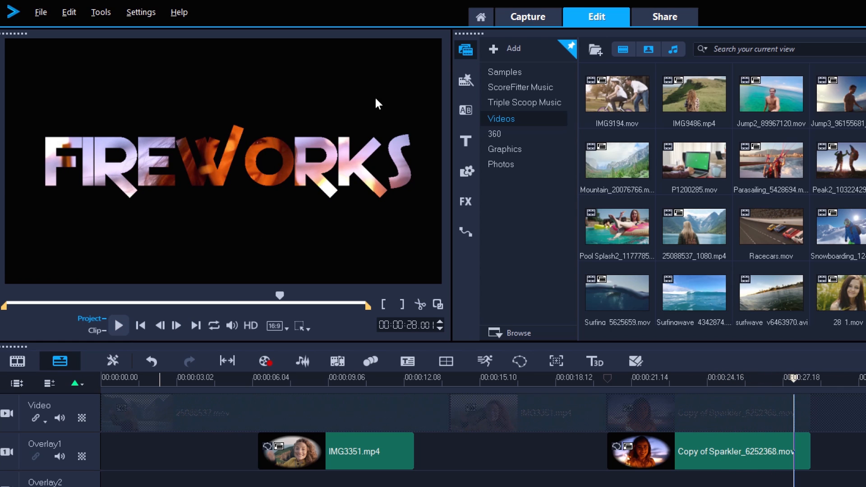
mouse_move(170, 243)
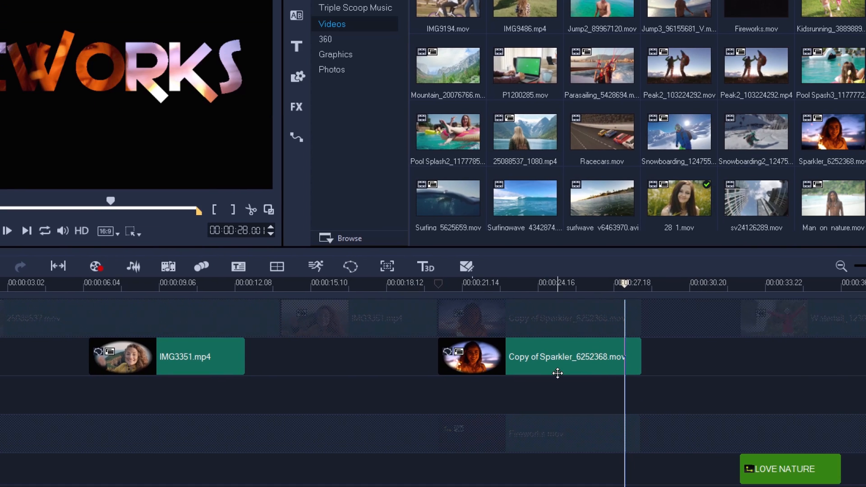
Step: Move the copy's FIREWORKS mask lower, feather it 5 pixels, invert it, and apply
left_click(558, 357)
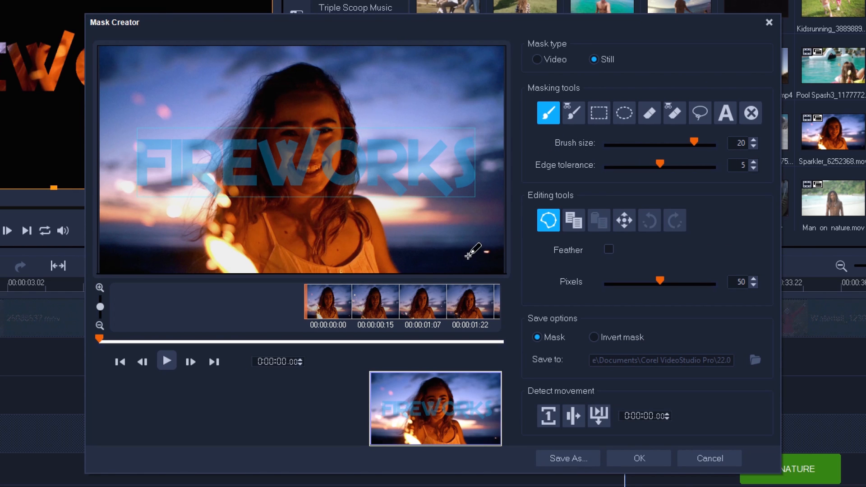
left_click(625, 219)
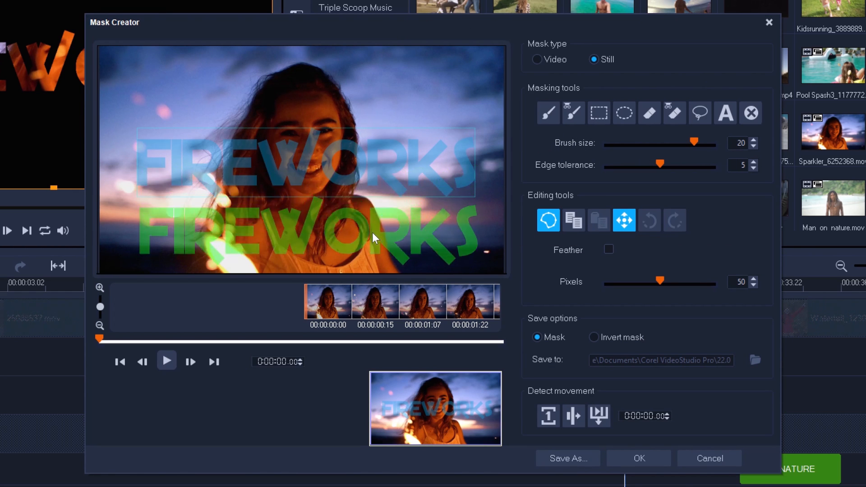
left_click(608, 249)
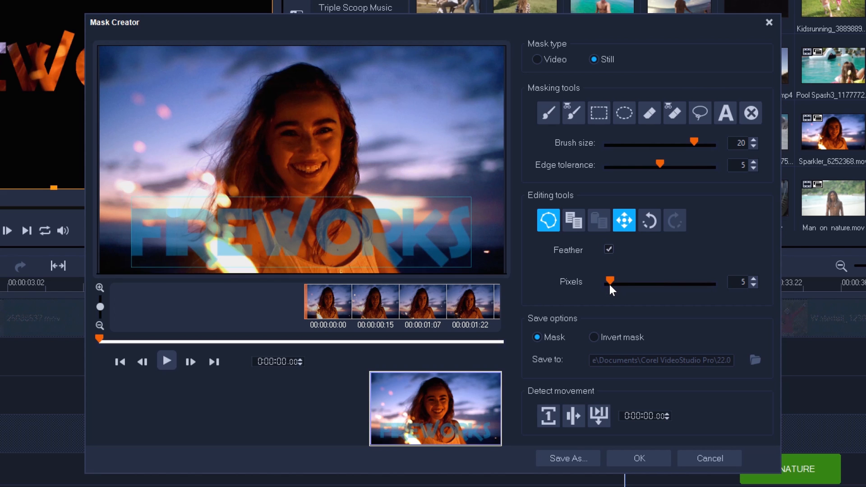
left_click(593, 338)
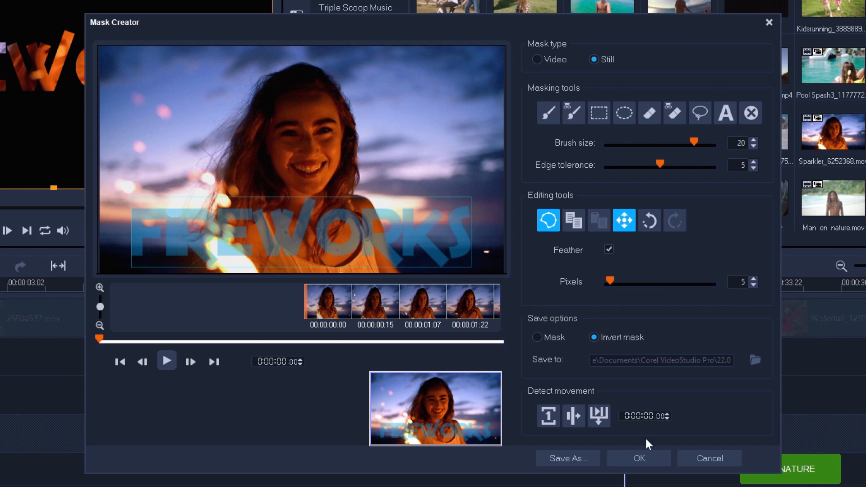
left_click(639, 459)
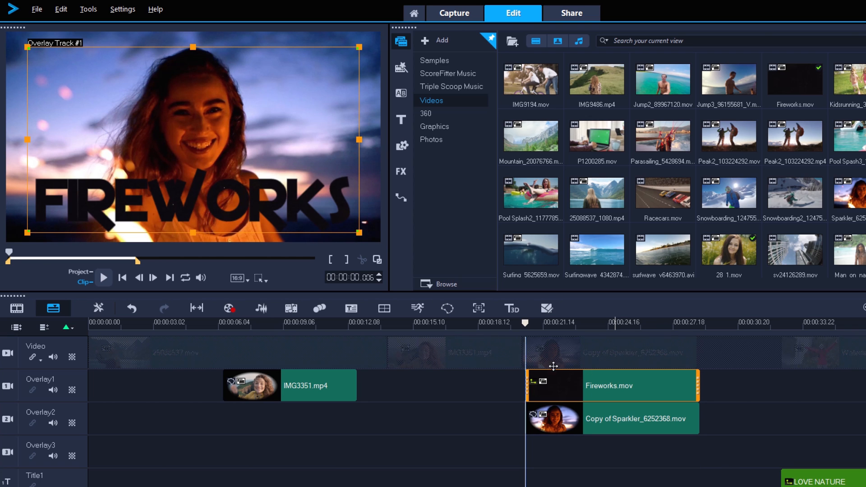
Step: Select Fireworks.mov on Overlay1 and play back the combined fireworks shot
left_click(103, 278)
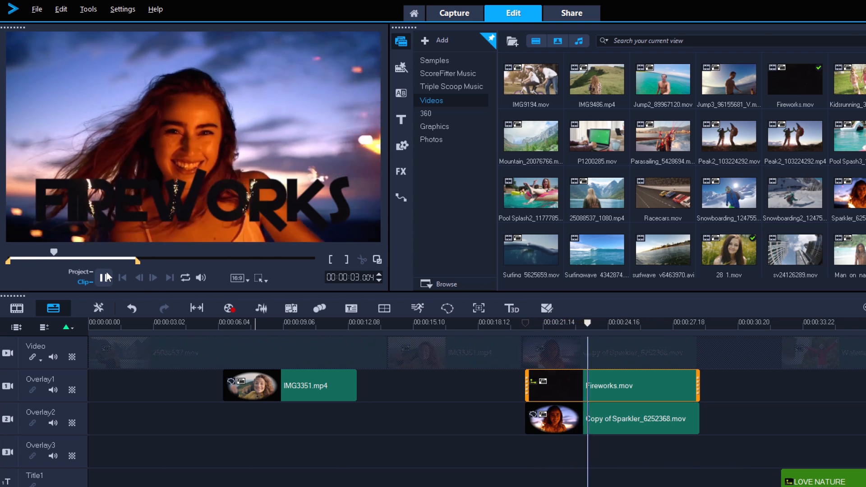
left_click(105, 278)
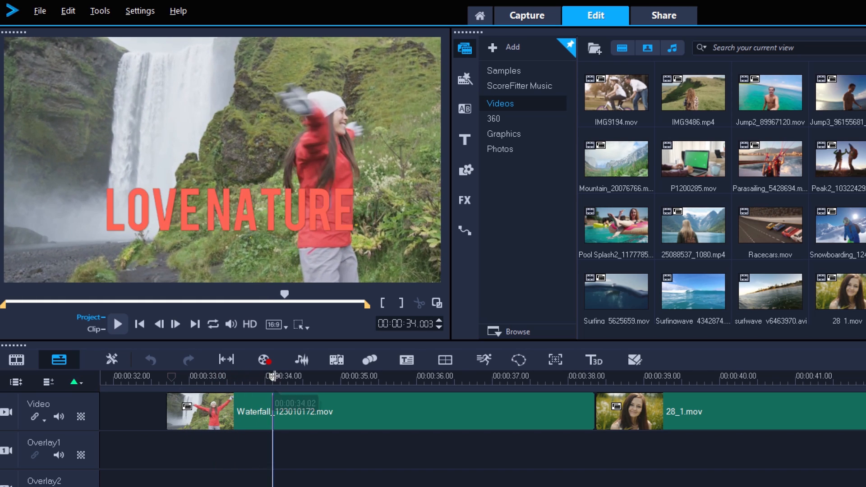
Step: Scrub the playhead back to about 00:00:33, where the woman raises her arms
left_click_drag(271, 379, 329, 380)
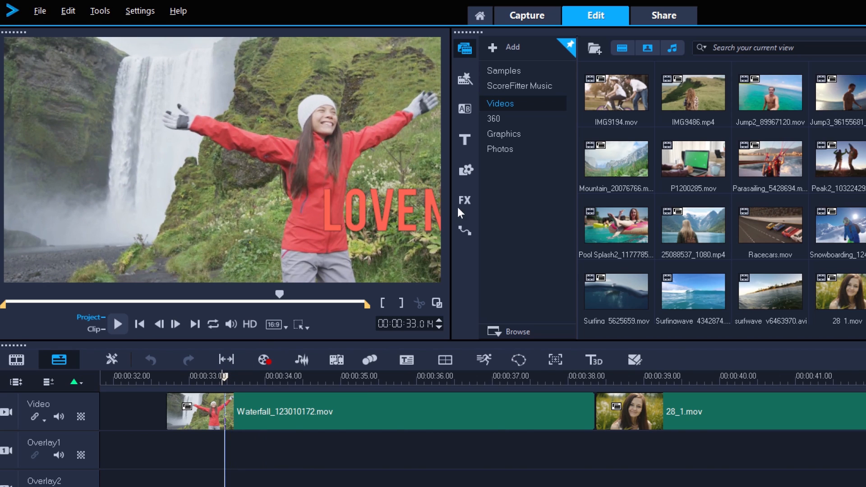
mouse_move(327, 269)
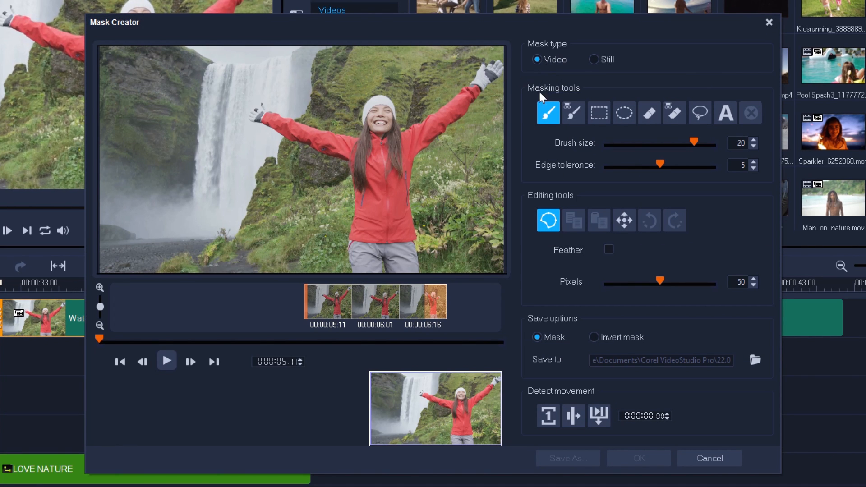
Step: Smart-brush the red jacket into the mask at size 17, tolerance 4, then pick the eraser and rectangle tools
left_click_drag(382, 177, 359, 232)
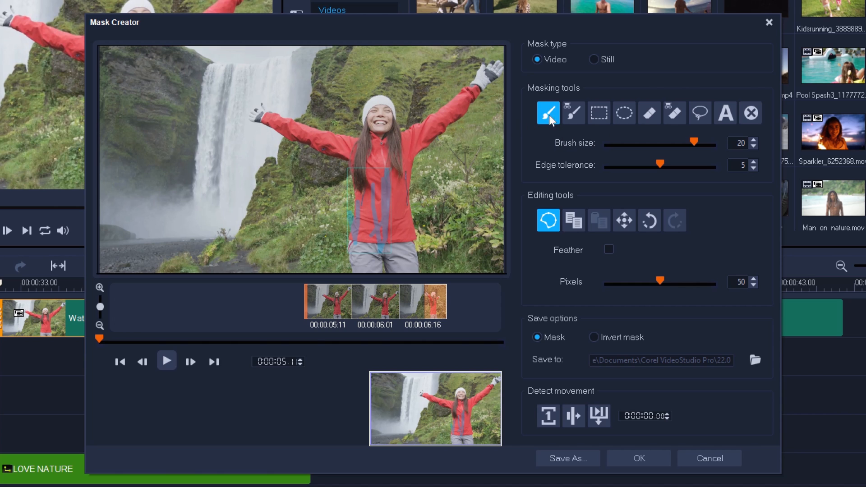
mouse_move(573, 113)
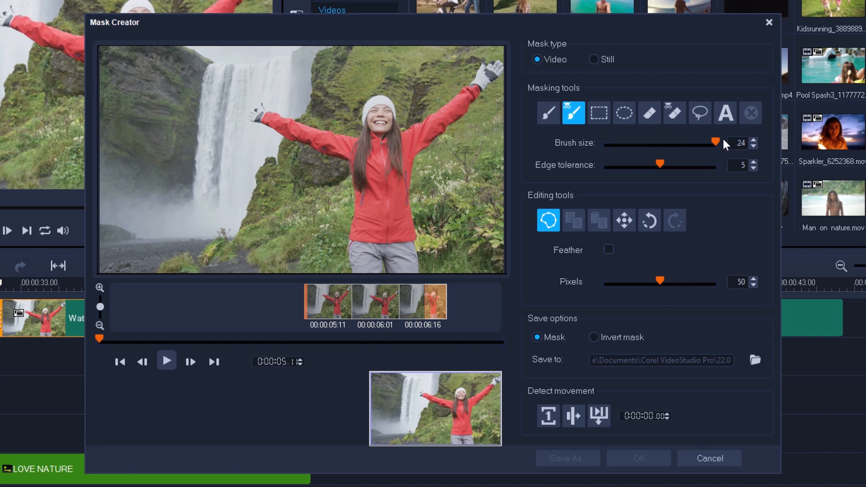
left_click_drag(358, 155, 358, 270)
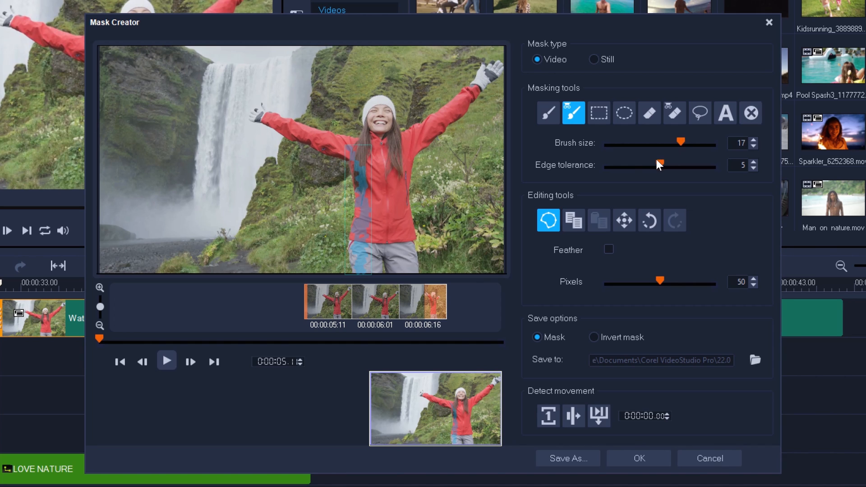
left_click_drag(661, 164, 648, 164)
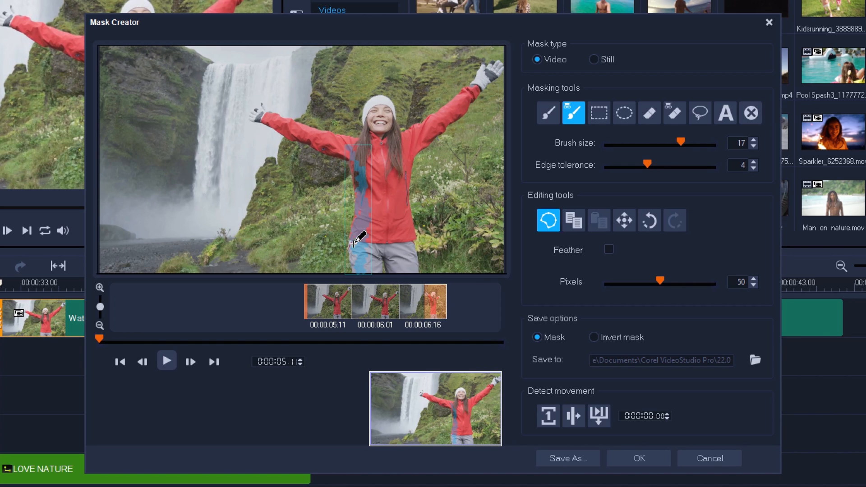
left_click_drag(356, 243, 359, 191)
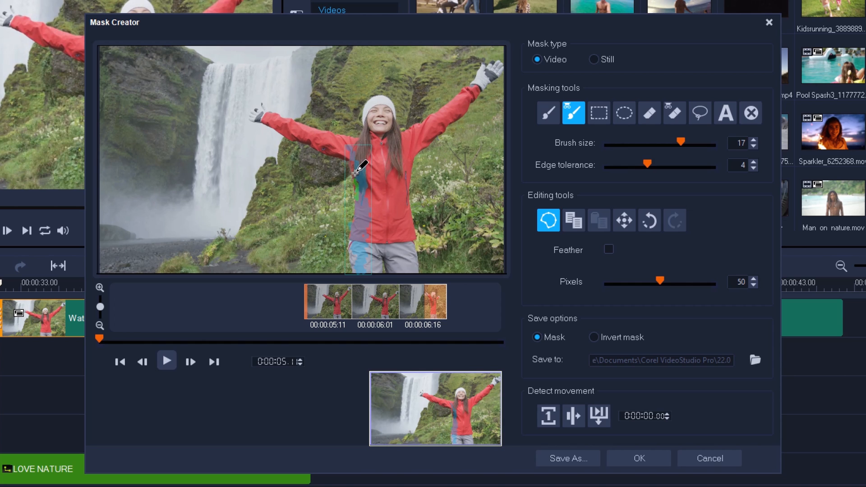
left_click_drag(357, 168, 367, 213)
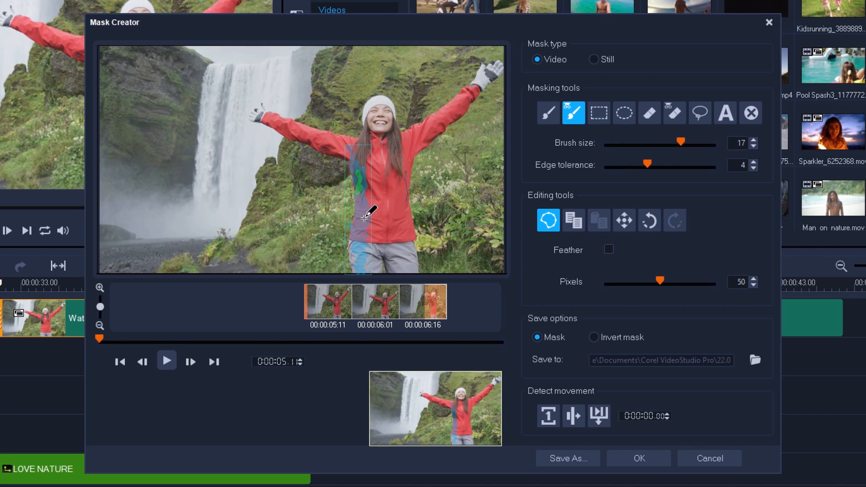
left_click_drag(681, 143, 606, 143)
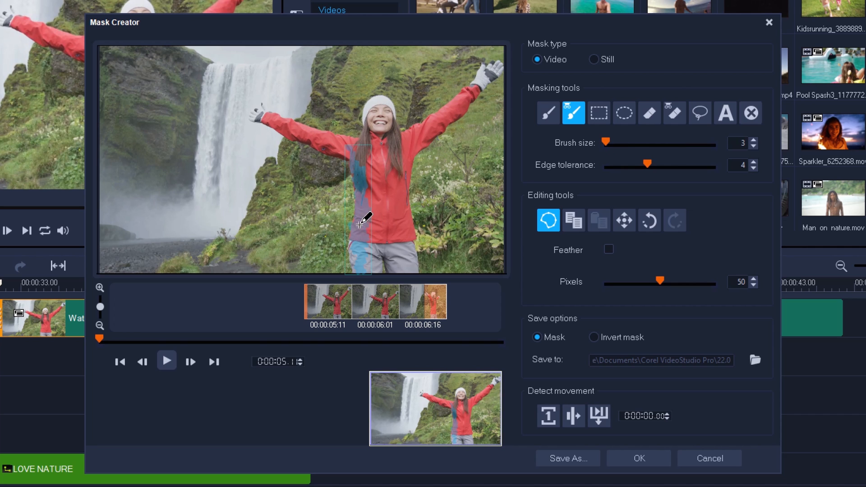
mouse_move(370, 209)
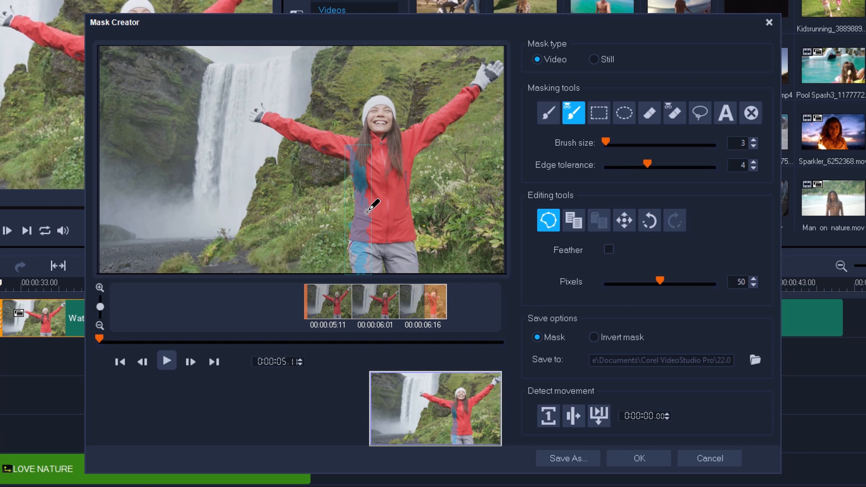
left_click(674, 113)
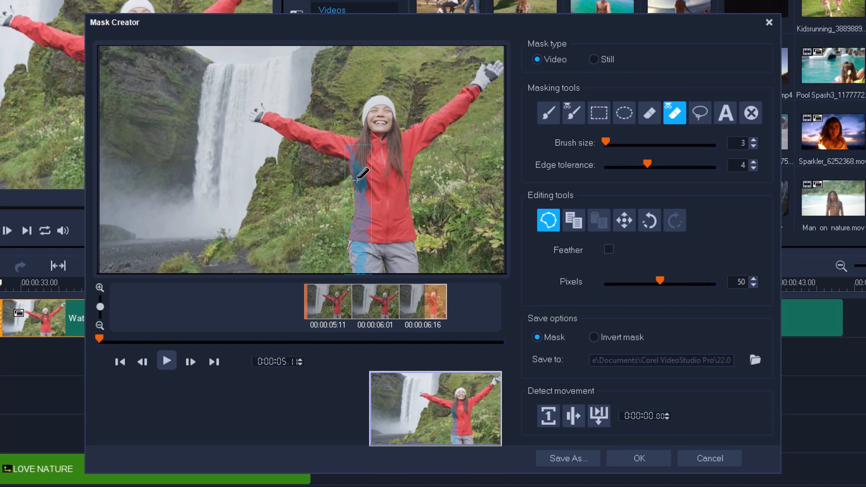
left_click(598, 112)
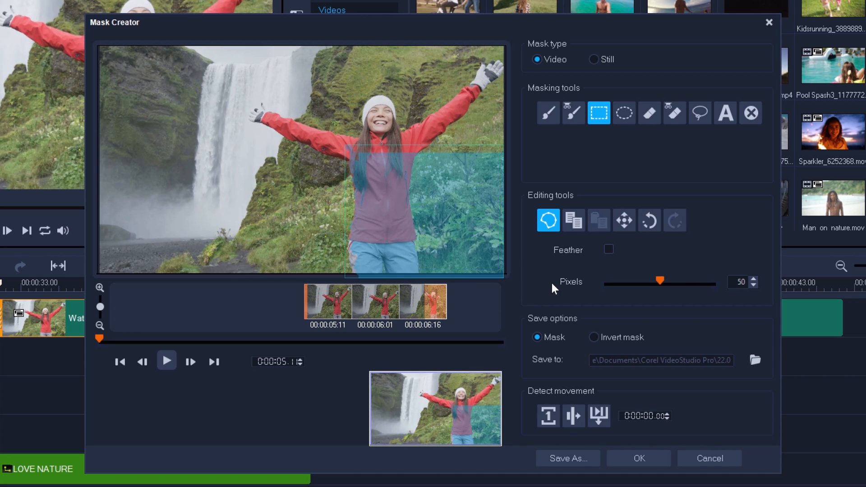
Step: Track the jacket mask to the clip's end, refining edges with Smart Eraser and Smart Brush
left_click(674, 113)
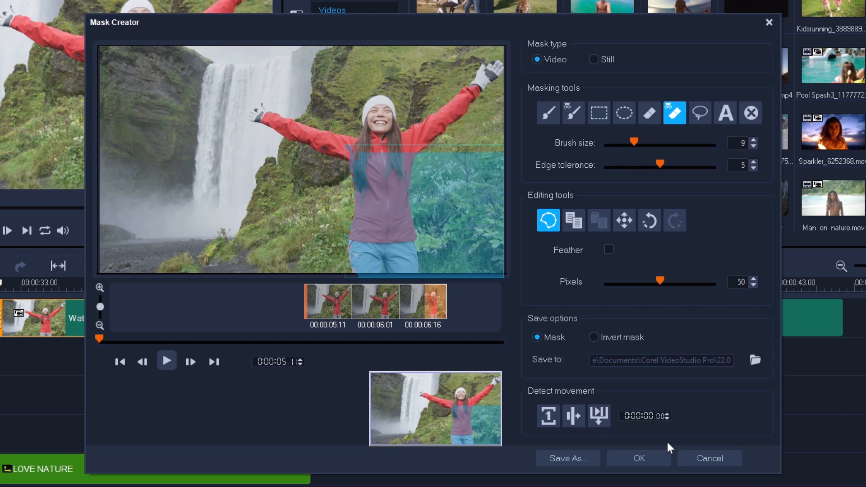
mouse_move(548, 415)
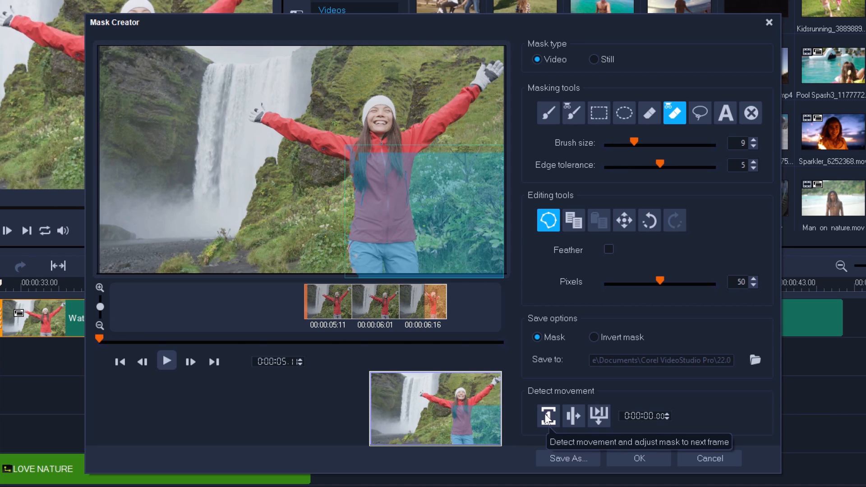
mouse_move(600, 416)
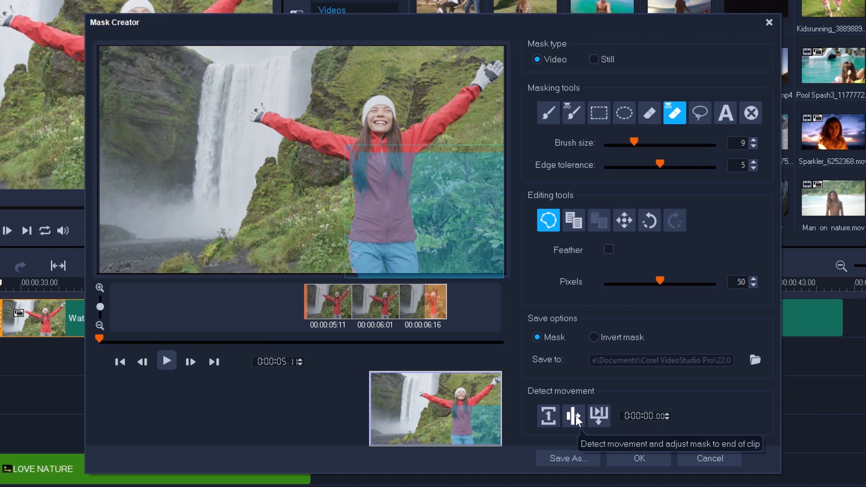
left_click(573, 416)
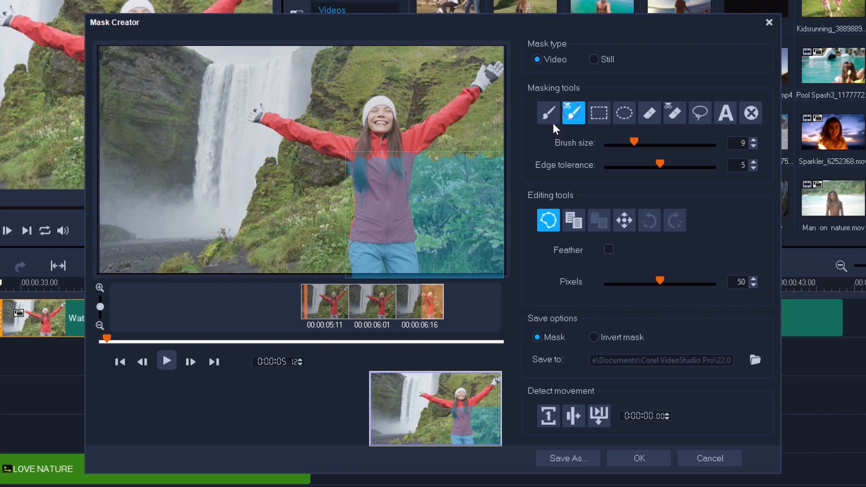
left_click(674, 113)
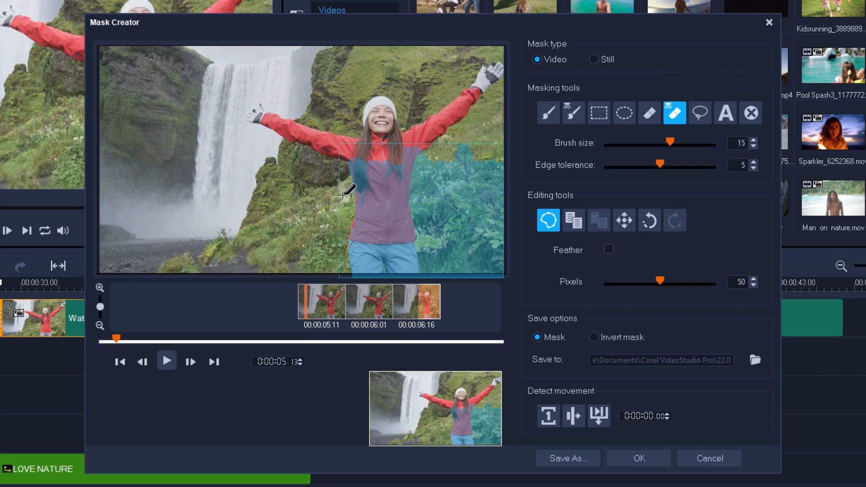
left_click(573, 113)
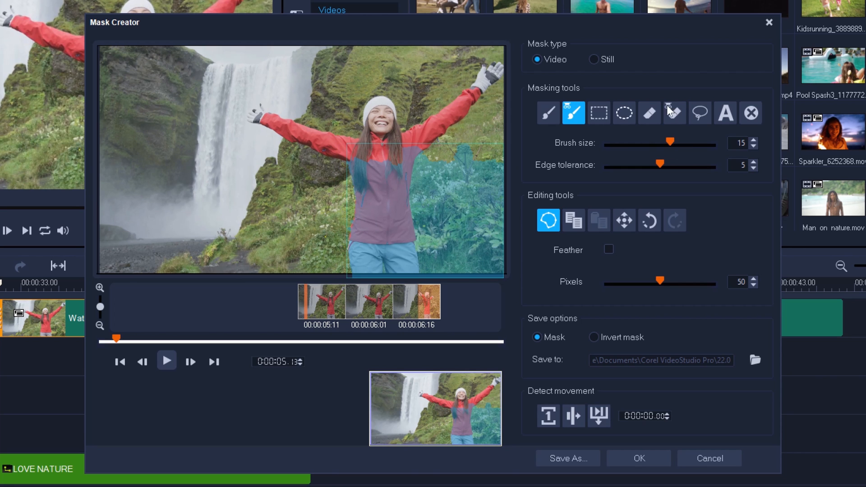
left_click(675, 113)
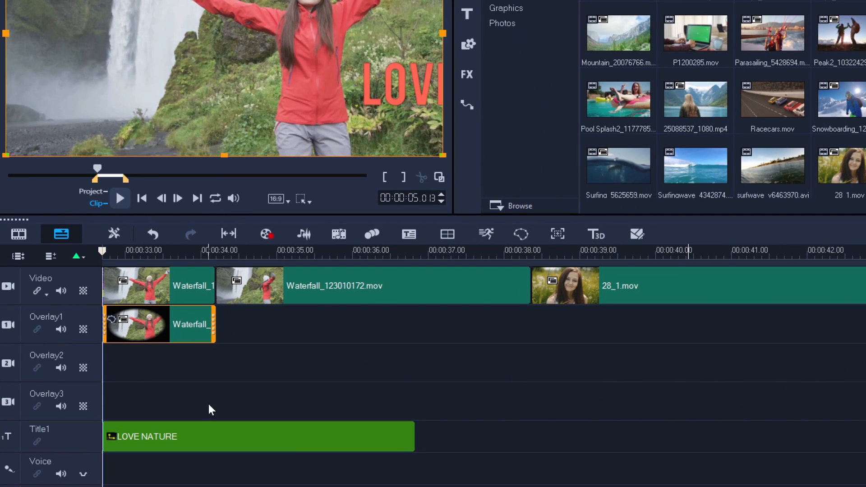
mouse_move(198, 449)
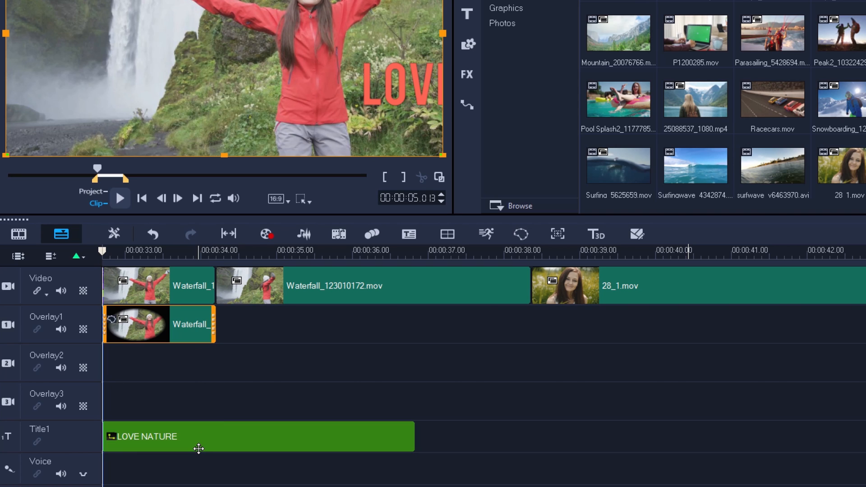
mouse_move(183, 309)
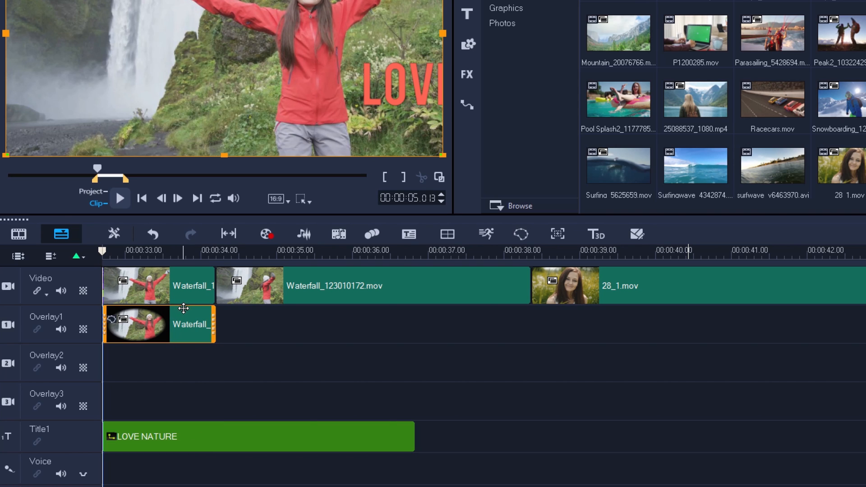
mouse_move(184, 355)
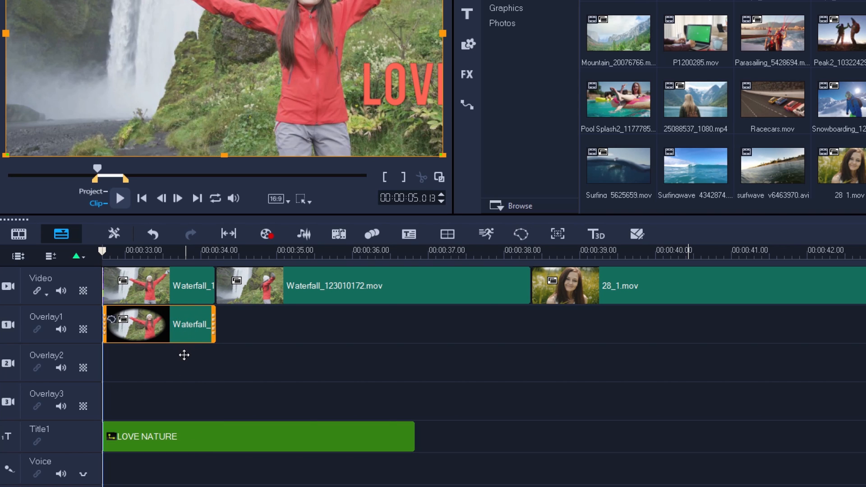
Step: Drag the masked Waterfall clip down one track, above the LOVE NATURE title
left_click_drag(160, 324, 161, 363)
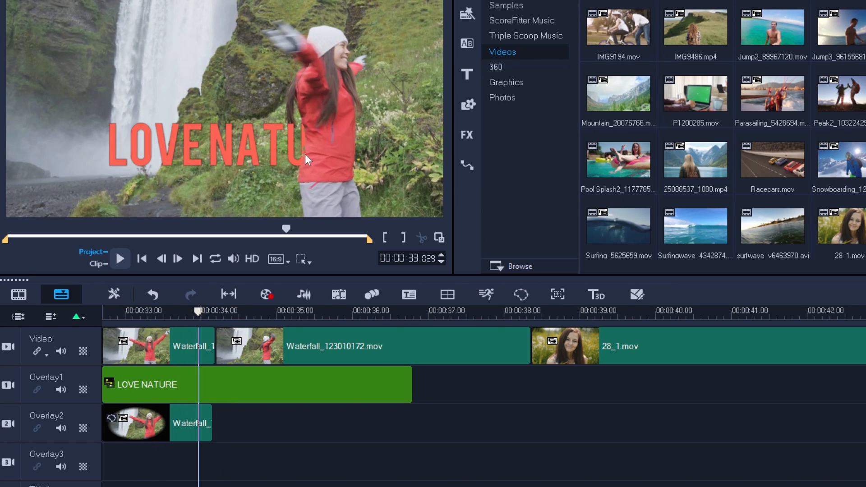
mouse_move(180, 384)
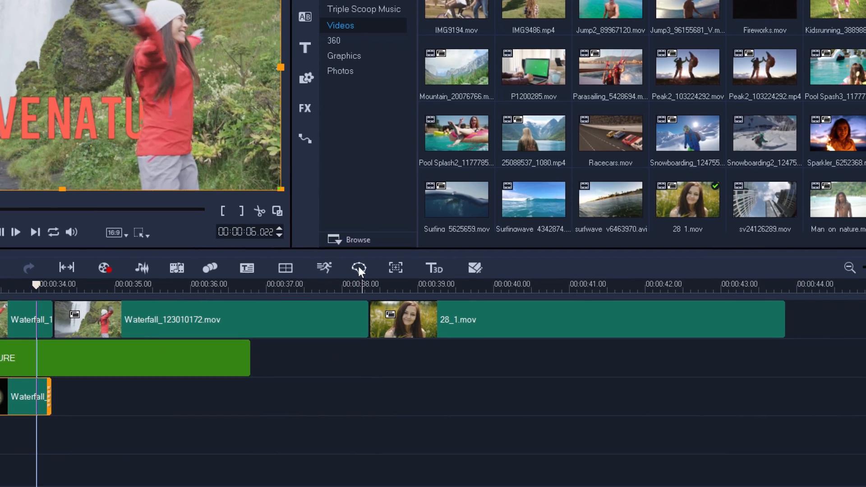
Step: Reopen Mask Creator on the Waterfall overlay, refine with Smart Eraser and Smart Brush, and apply
left_click(359, 268)
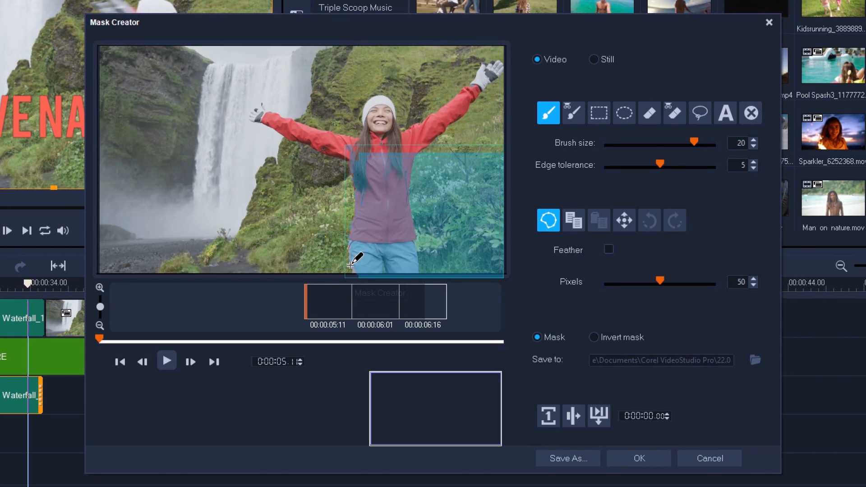
left_click(675, 113)
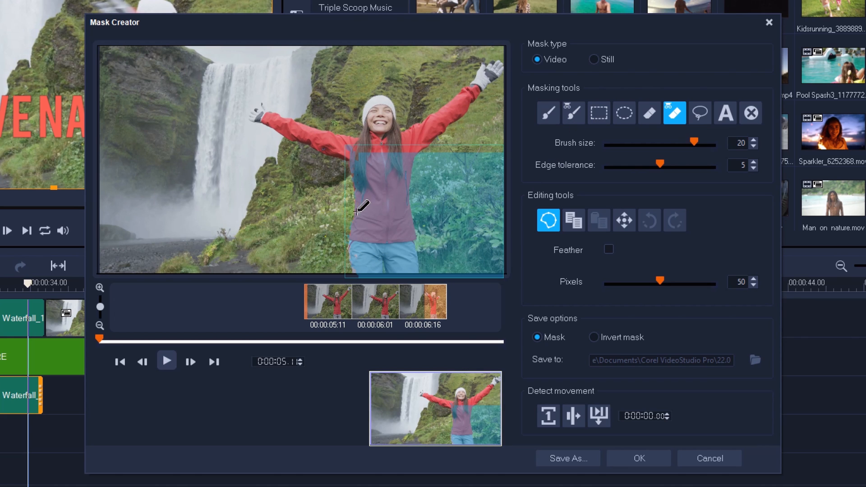
left_click(573, 112)
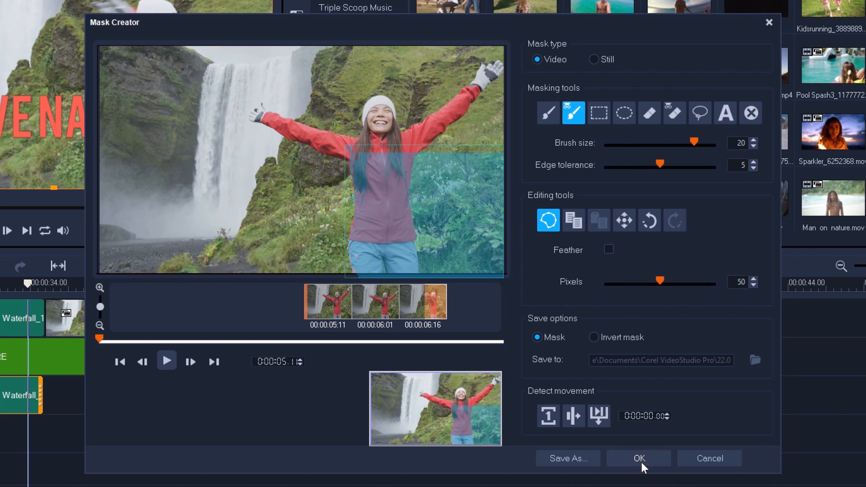
left_click(639, 459)
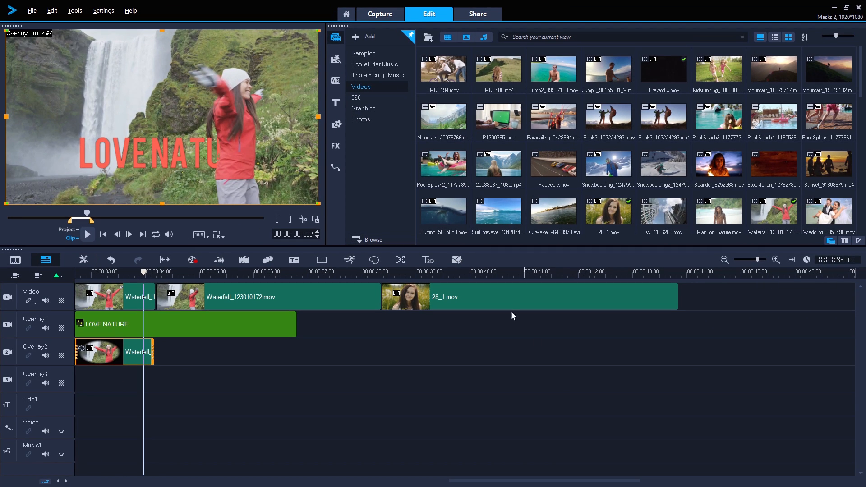
Step: Select the 28_1.mov portrait clip on the Video track
left_click(529, 297)
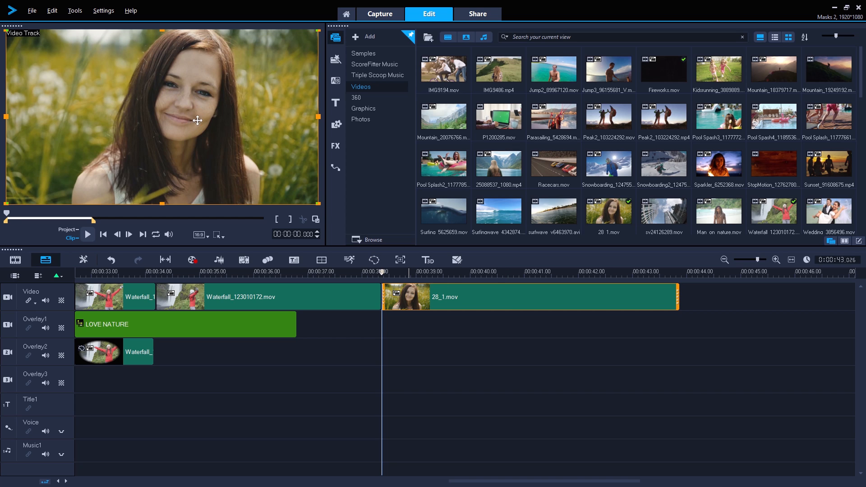
mouse_move(197, 133)
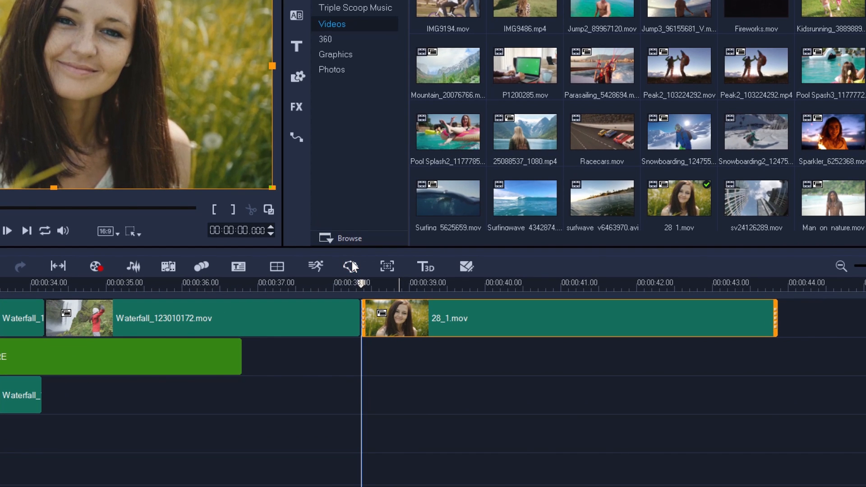
Step: Draw an ellipse mask over the woman's face in Mask Creator and track it through the clip
left_click(351, 267)
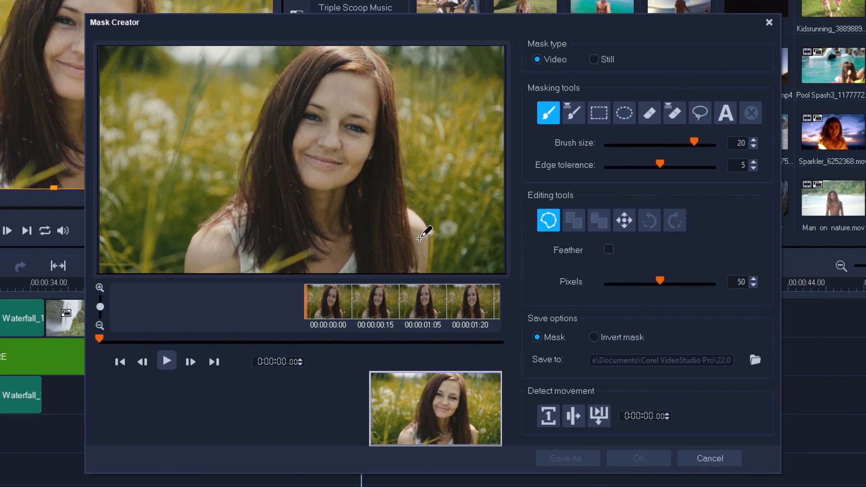
left_click(625, 113)
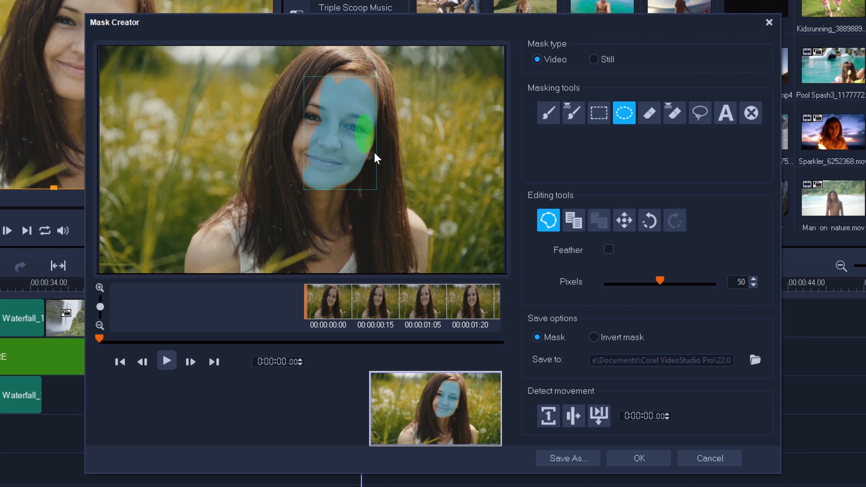
left_click_drag(358, 127, 295, 169)
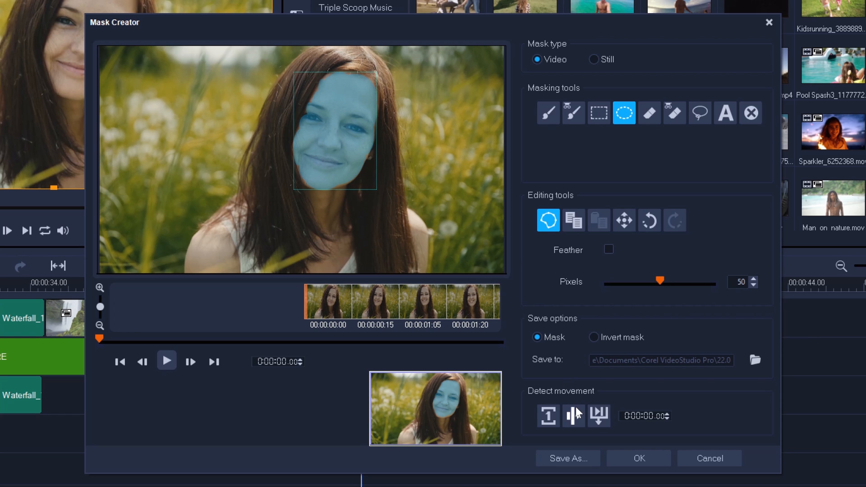
left_click(548, 415)
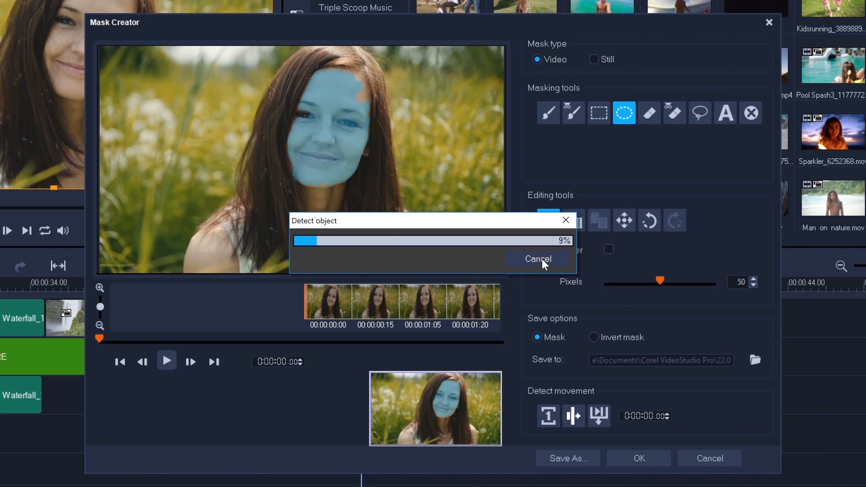
left_click(537, 259)
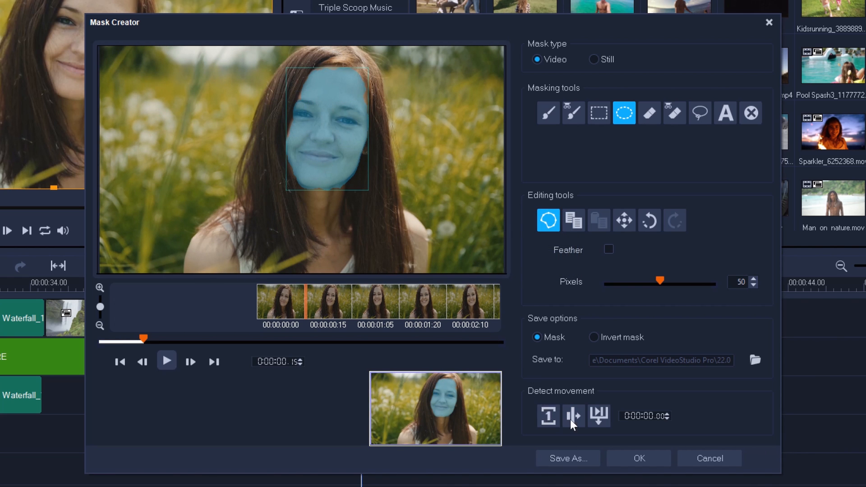
left_click(573, 415)
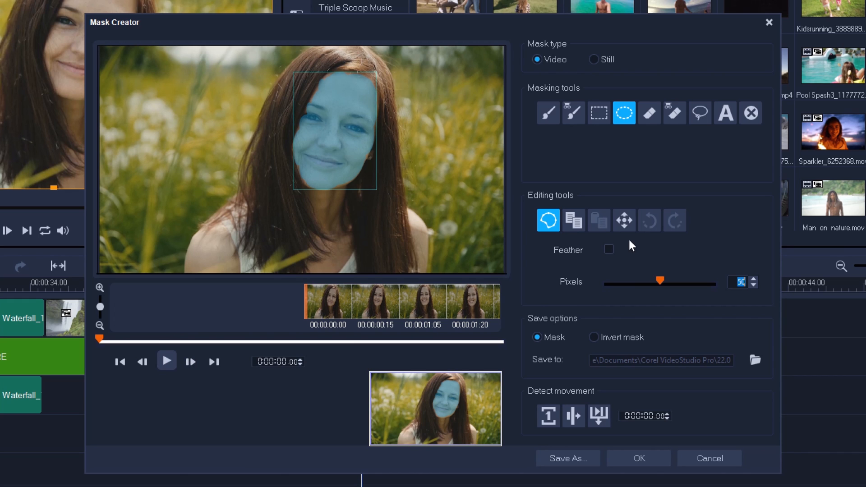
Step: Feather the face mask to 66 pixels, preview later frames, and apply it
left_click(608, 249)
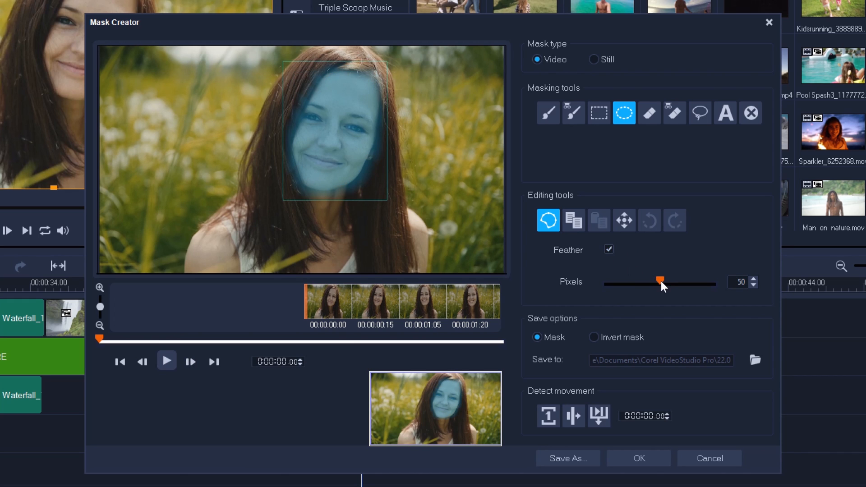
left_click_drag(661, 284, 677, 283)
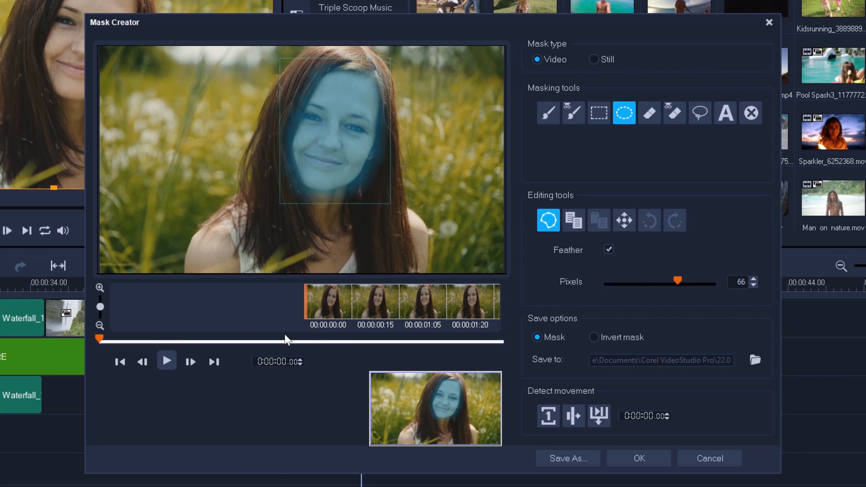
left_click_drag(100, 339, 224, 339)
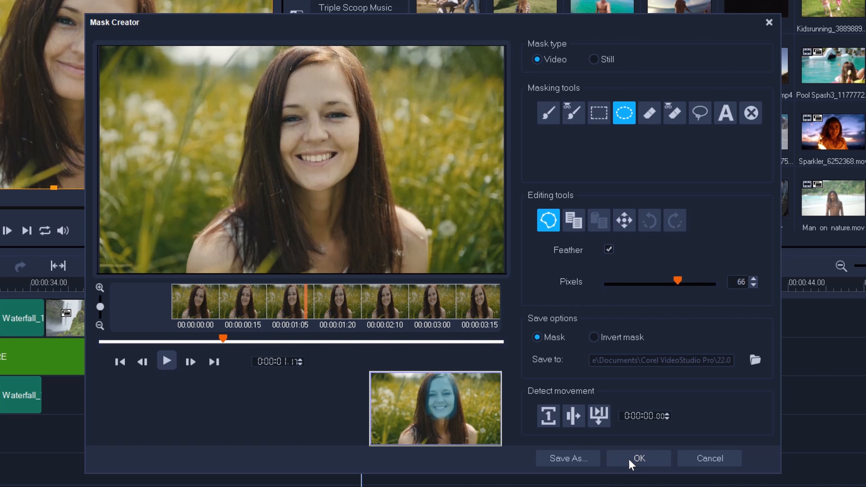
left_click(638, 458)
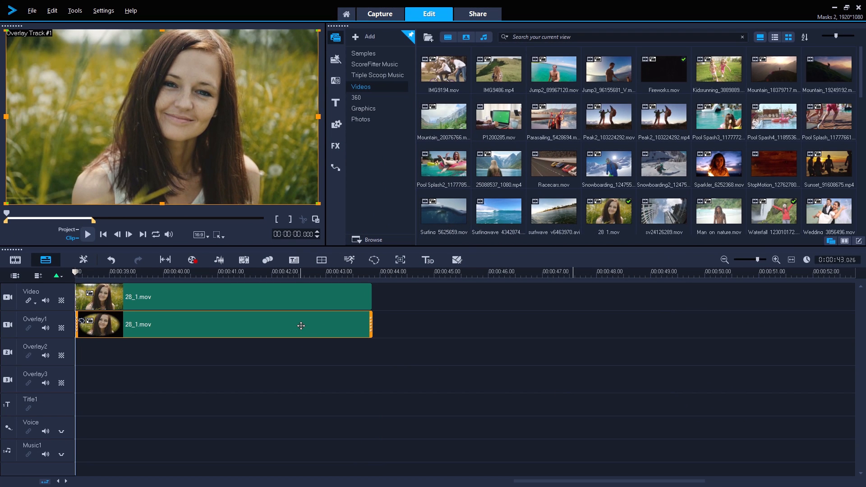
Step: Raise the face overlay clip's exposure to 3 and nudge its highlights up
double_click(221, 324)
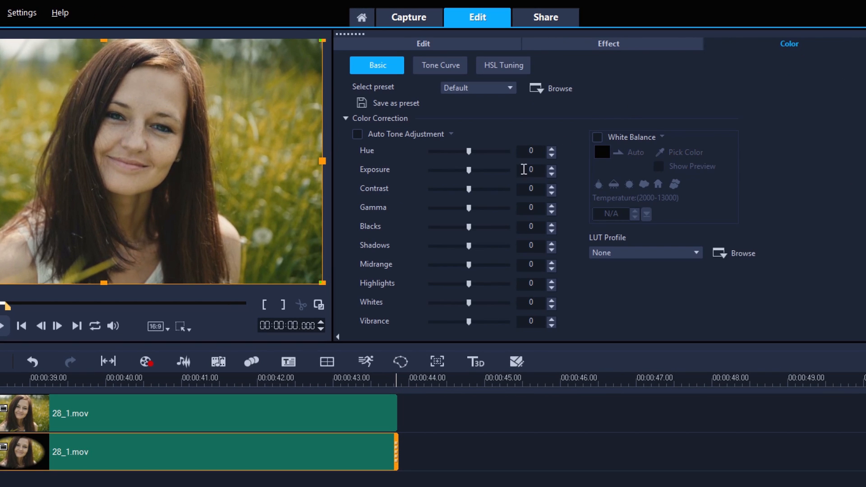
left_click(552, 166)
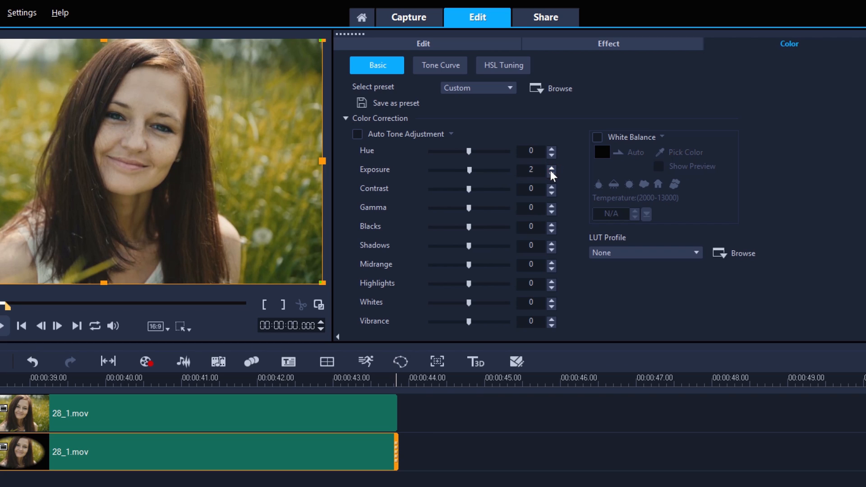
left_click(551, 167)
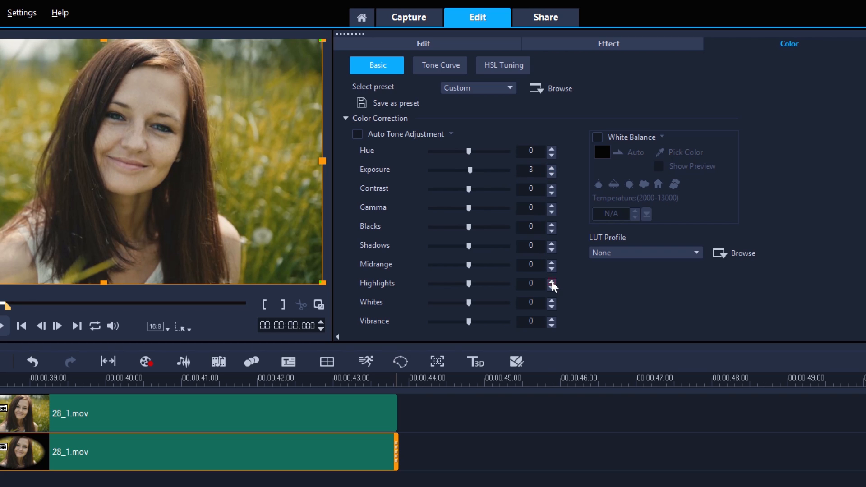
left_click(551, 282)
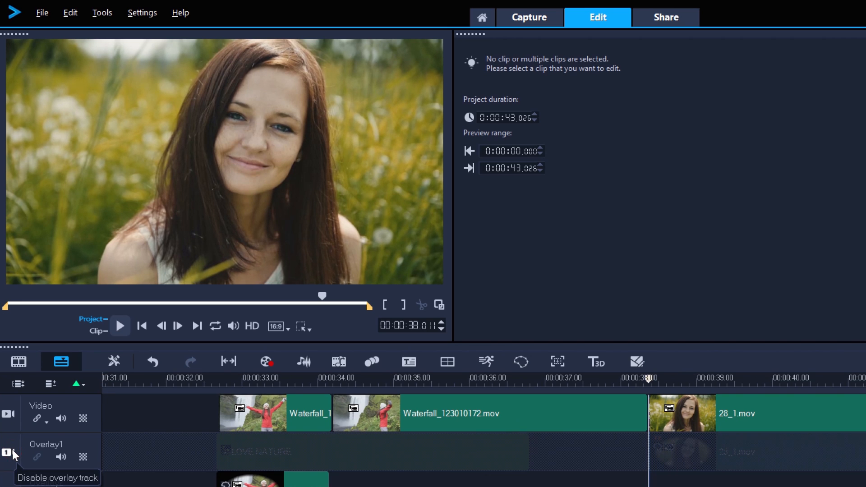
Step: Re-enable the Overlay1 track and show the FX filter library
left_click(7, 452)
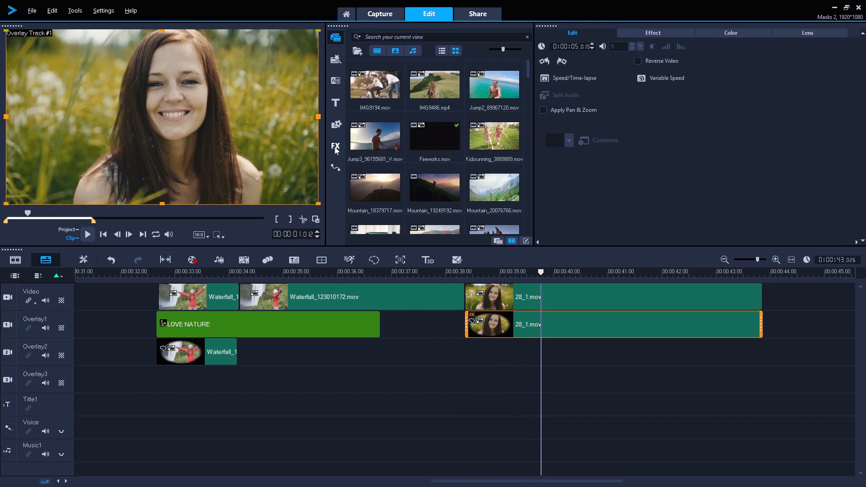
left_click(335, 145)
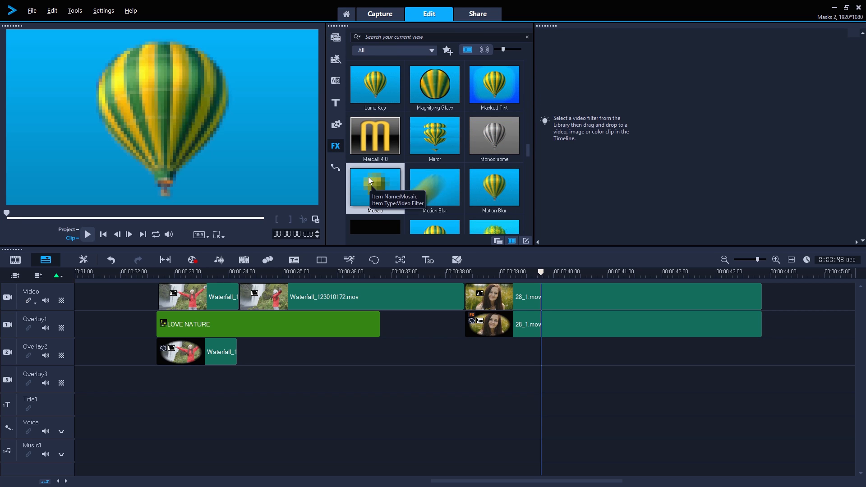
Step: Apply the ColorShift filter to the main-track 28_1.mov clip and play the result
left_click(499, 324)
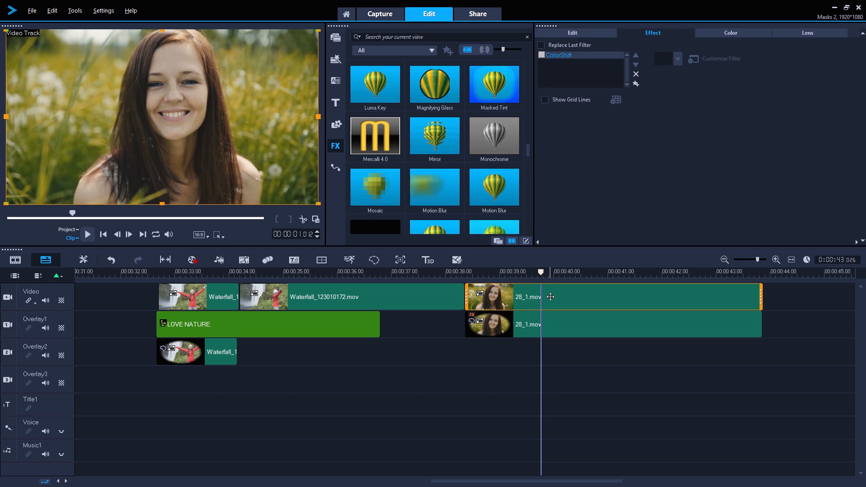
scroll("down", 3)
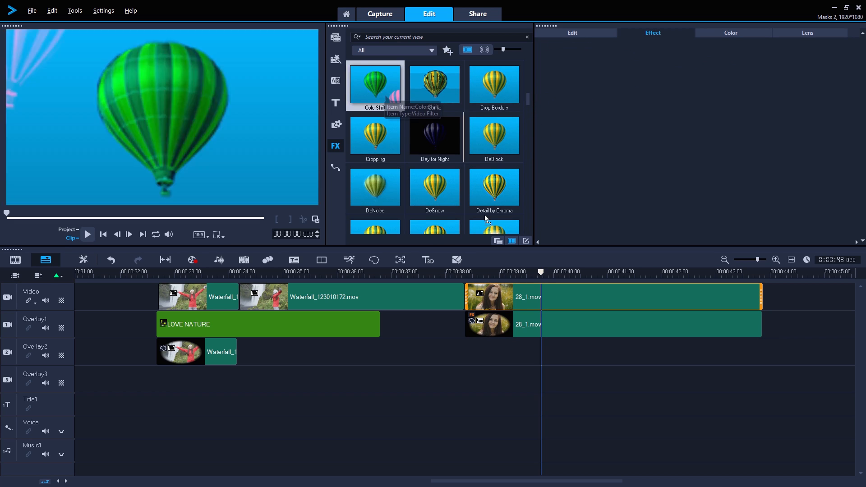
double_click(374, 84)
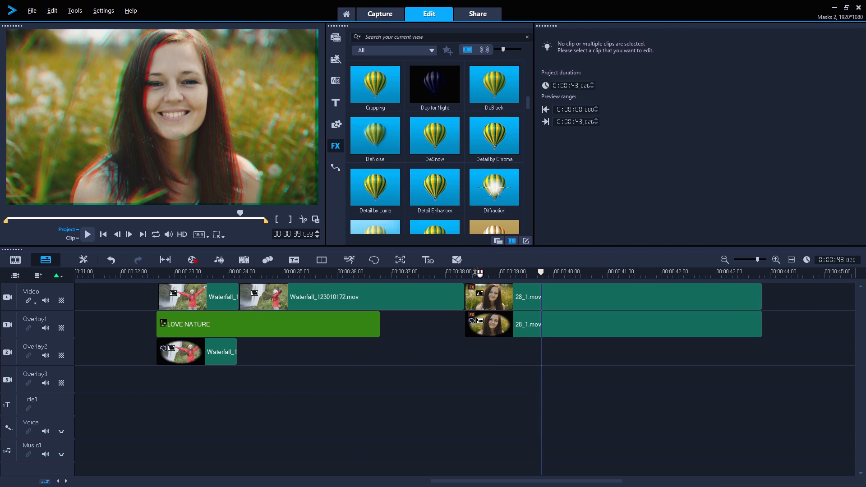
left_click(87, 235)
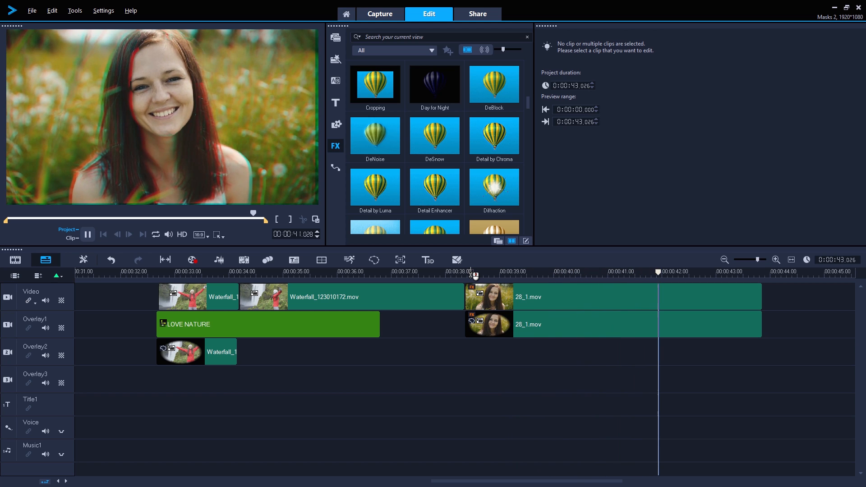
left_click(88, 234)
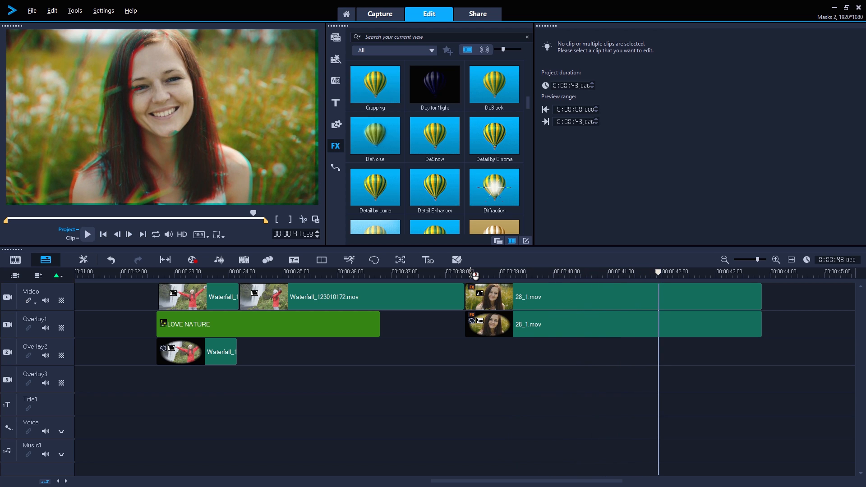